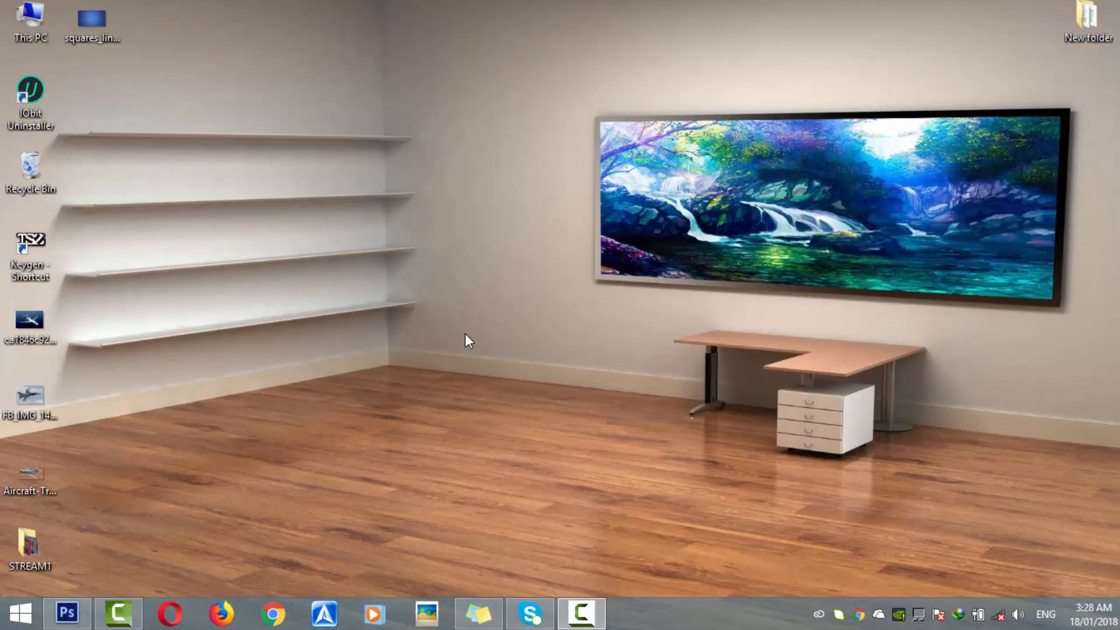
mouse_move(306, 371)
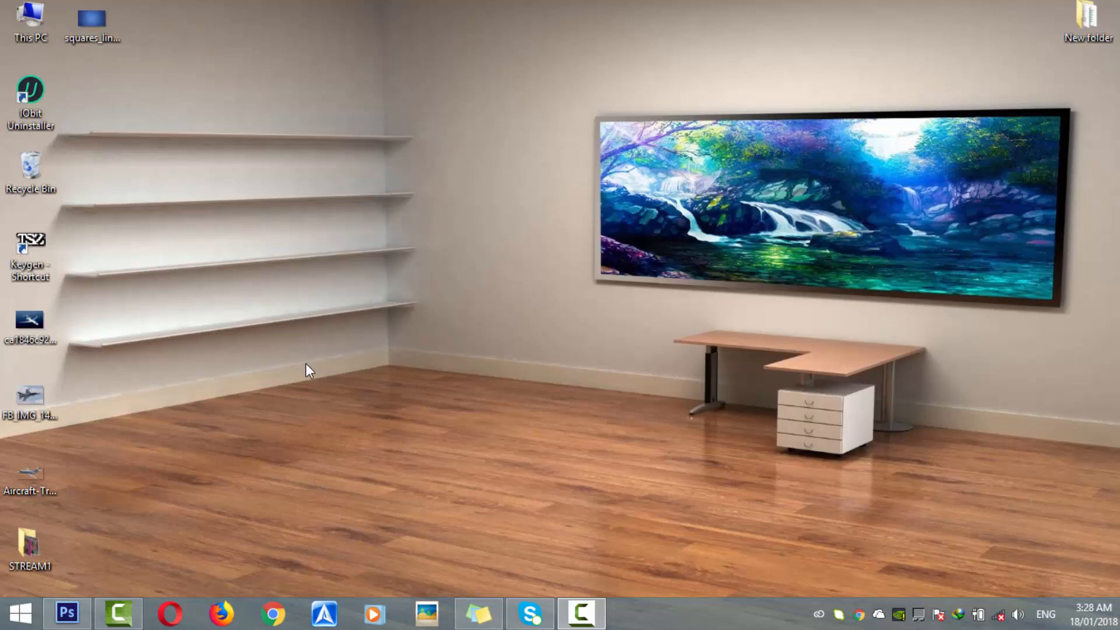
mouse_move(193, 172)
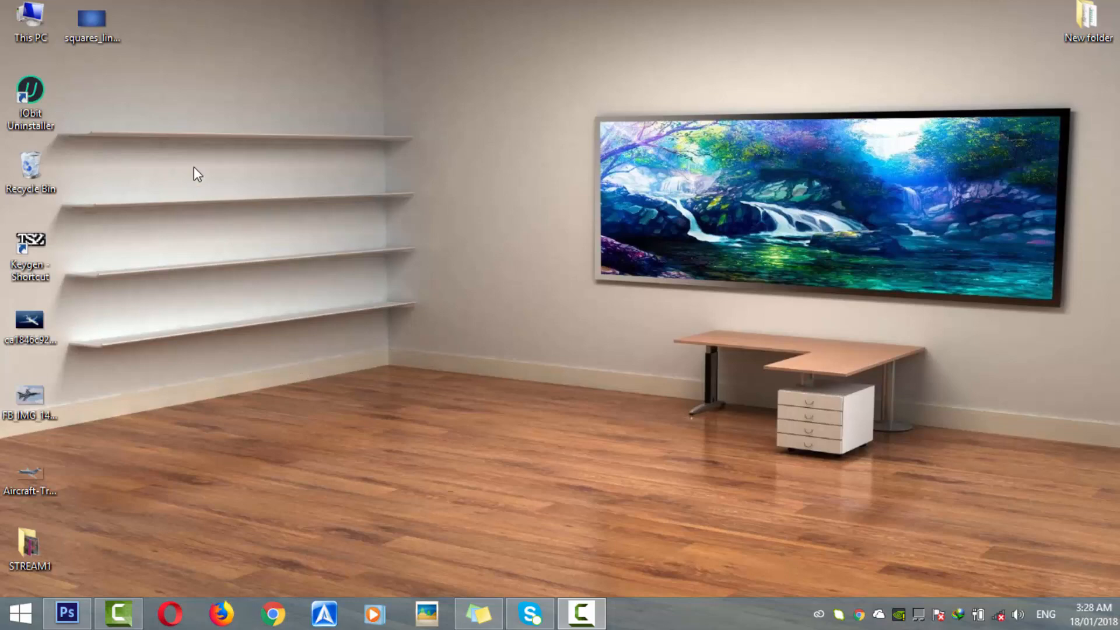
Step: Preview the blue grid, jet and transparent aircraft images, then open the jet photo
left_click(93, 17)
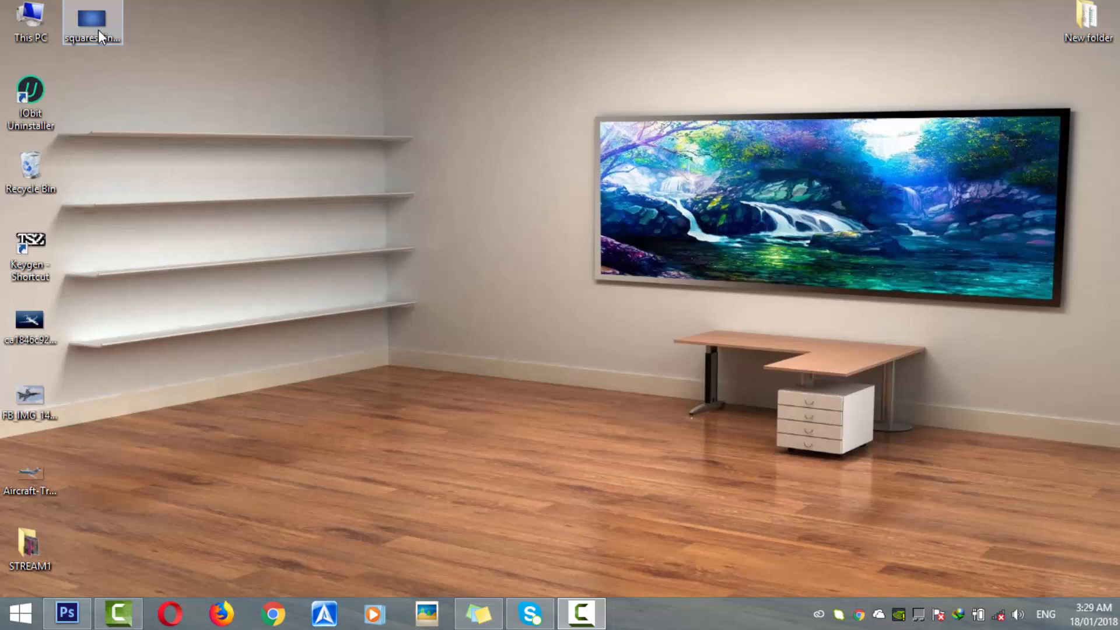
double_click(92, 18)
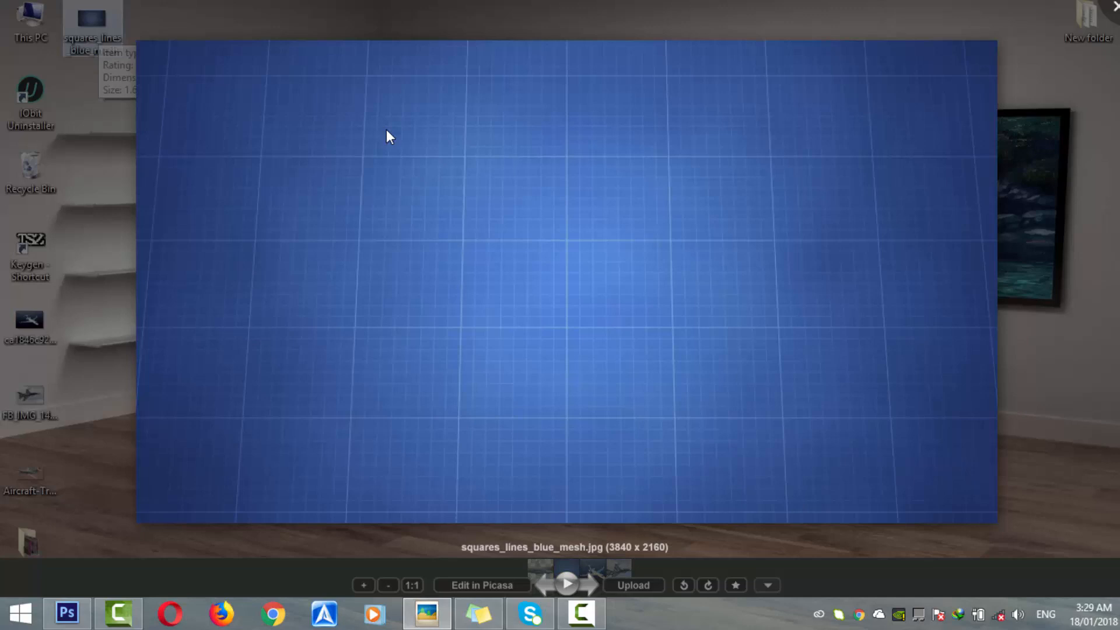
mouse_move(895, 67)
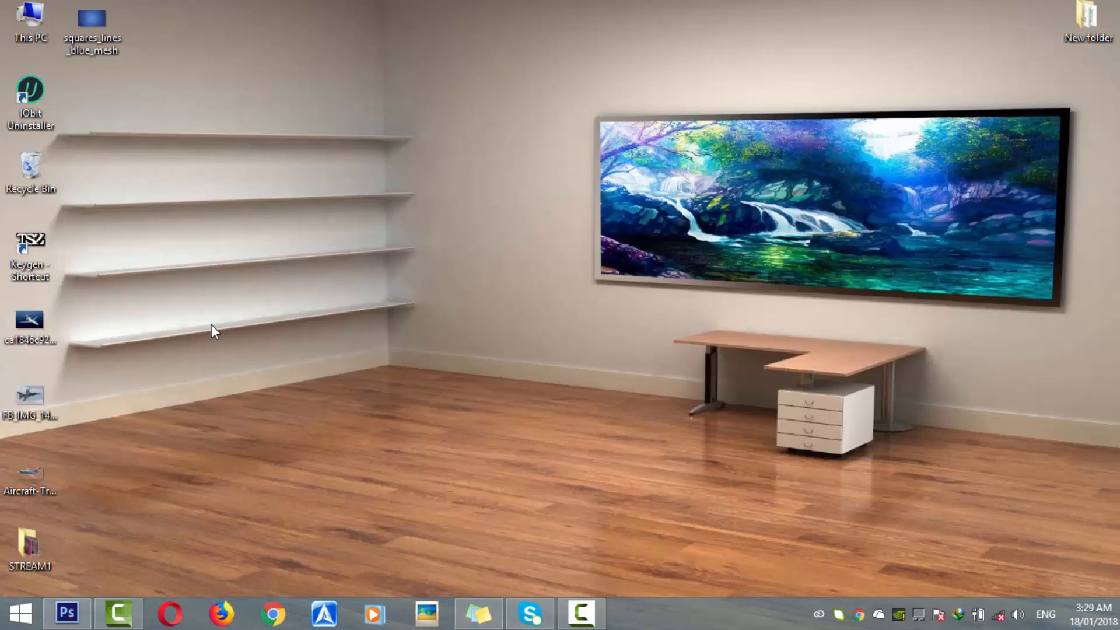
left_click(31, 321)
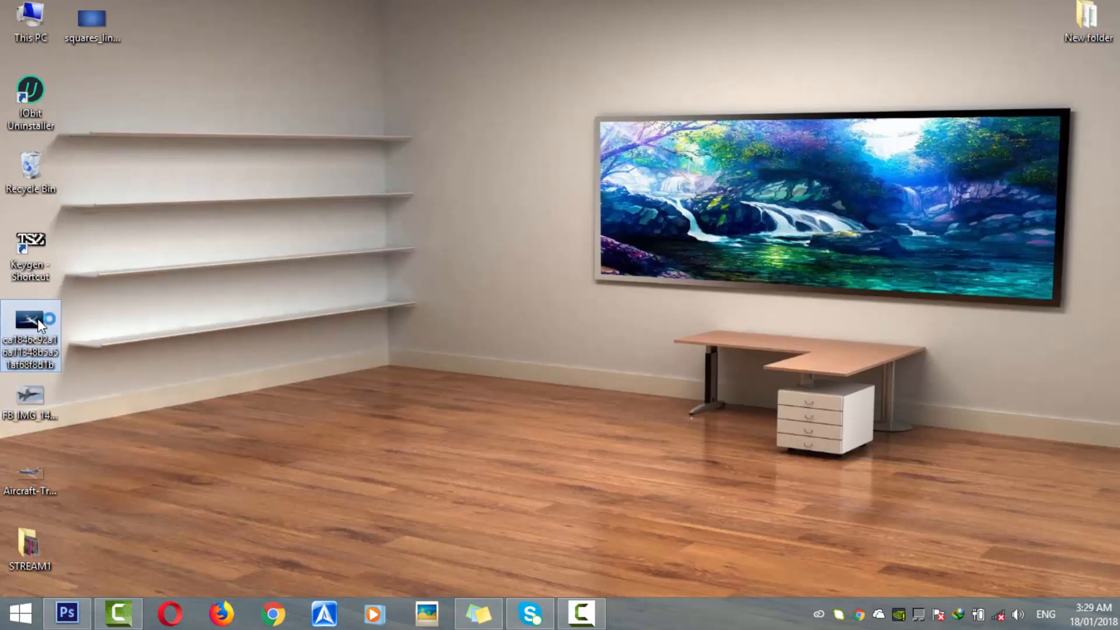
double_click(30, 319)
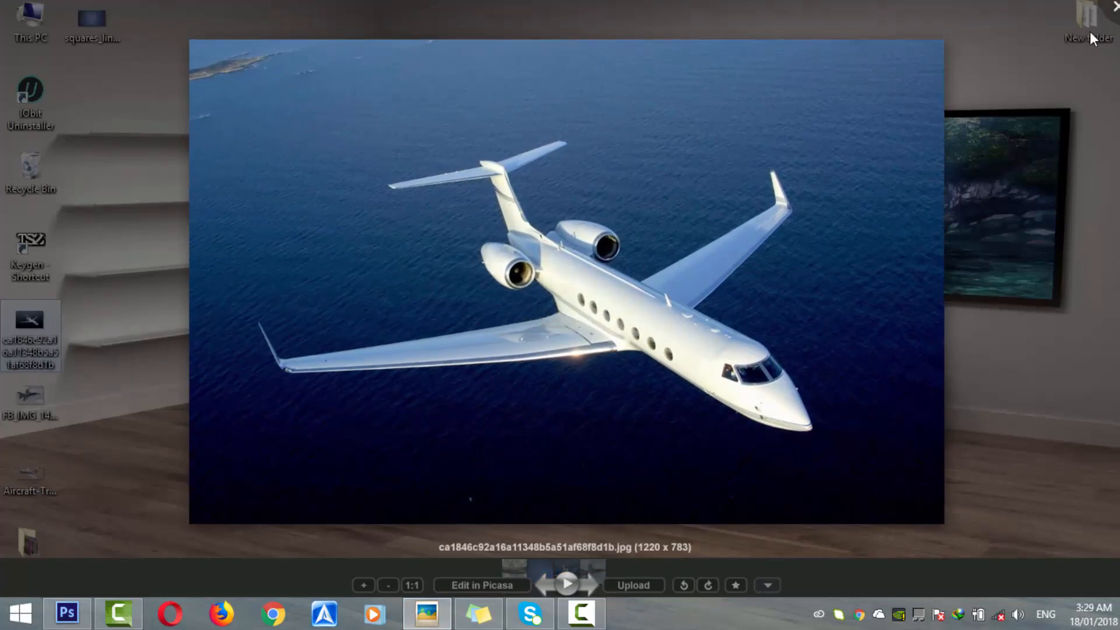
mouse_move(658, 471)
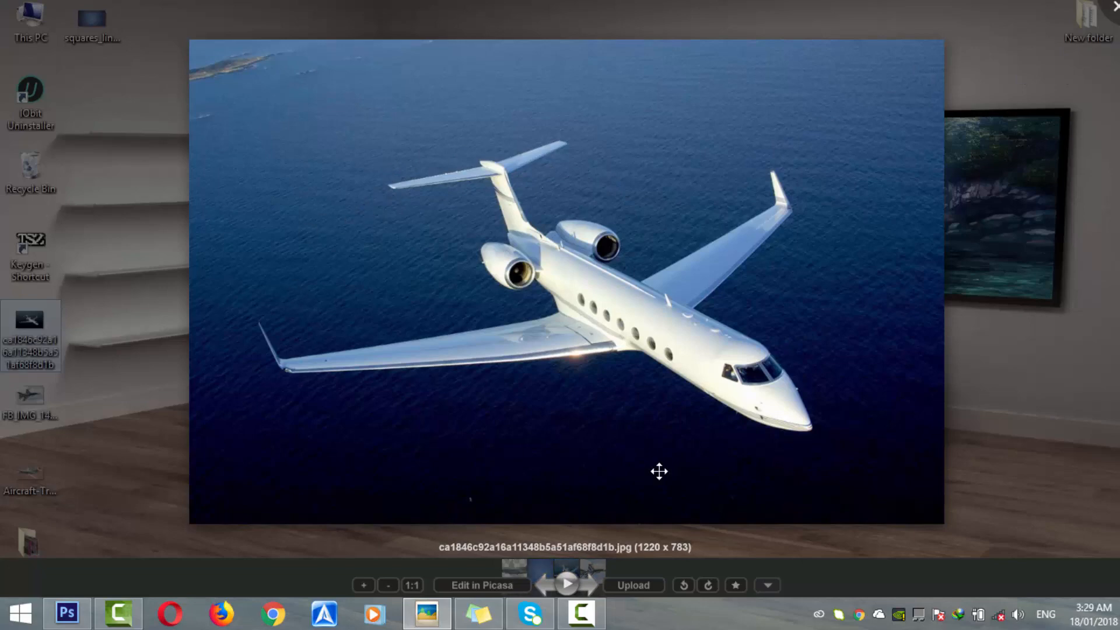
mouse_move(1113, 12)
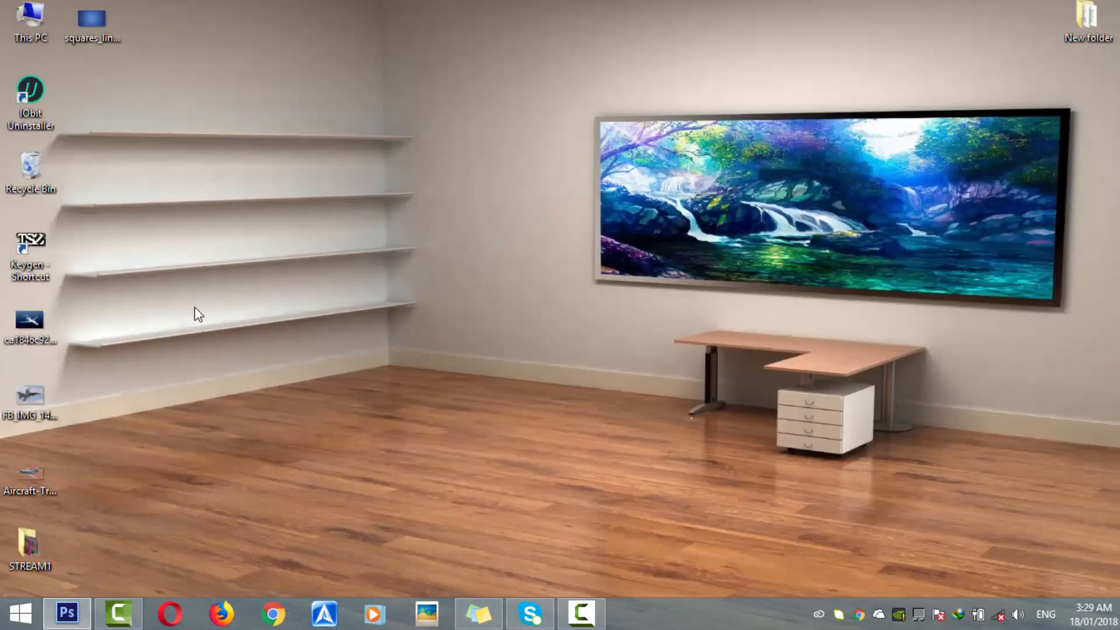
left_click(28, 472)
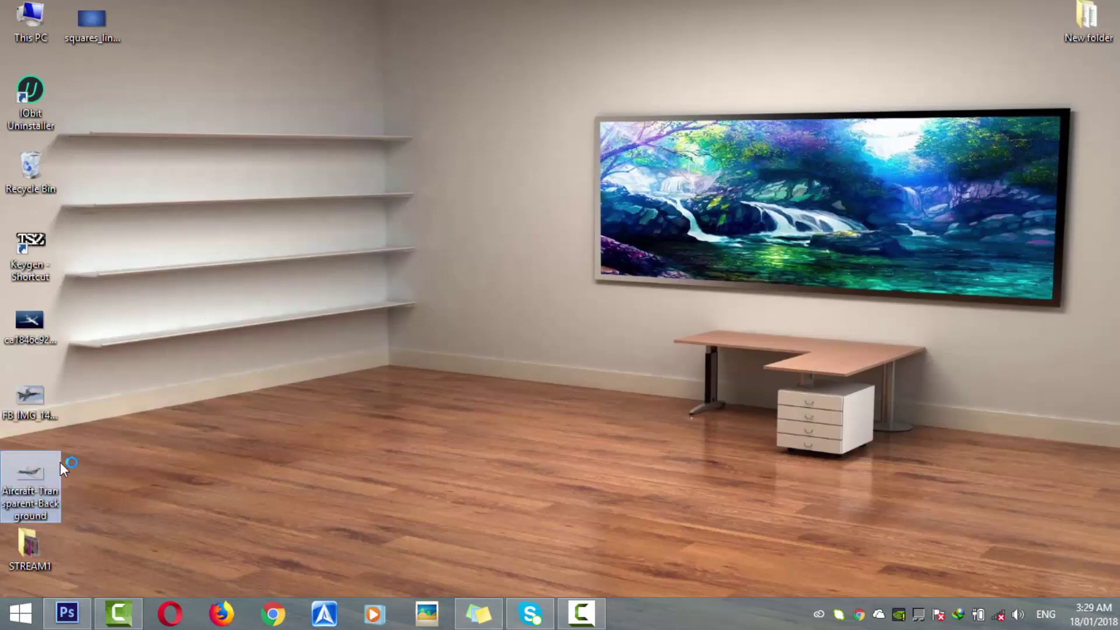
double_click(30, 474)
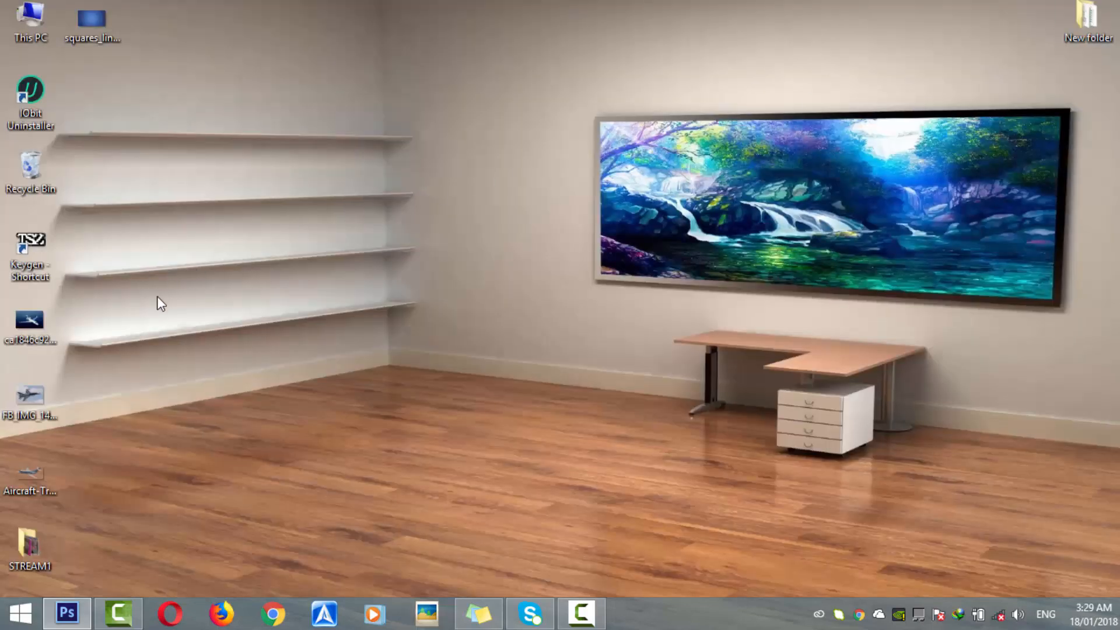
mouse_move(32, 332)
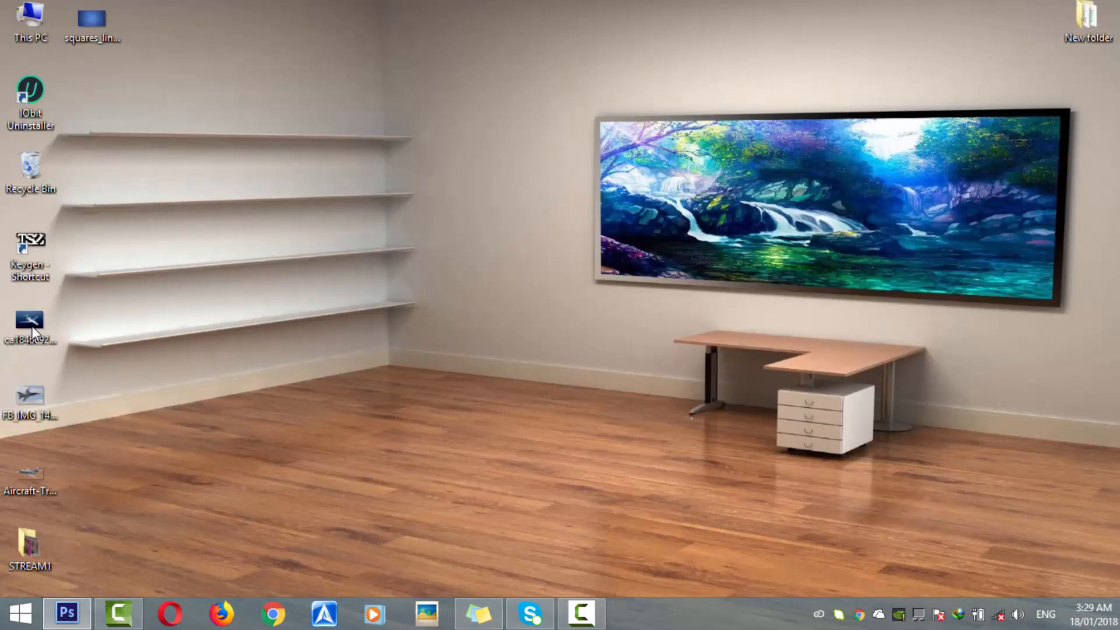
left_click(31, 333)
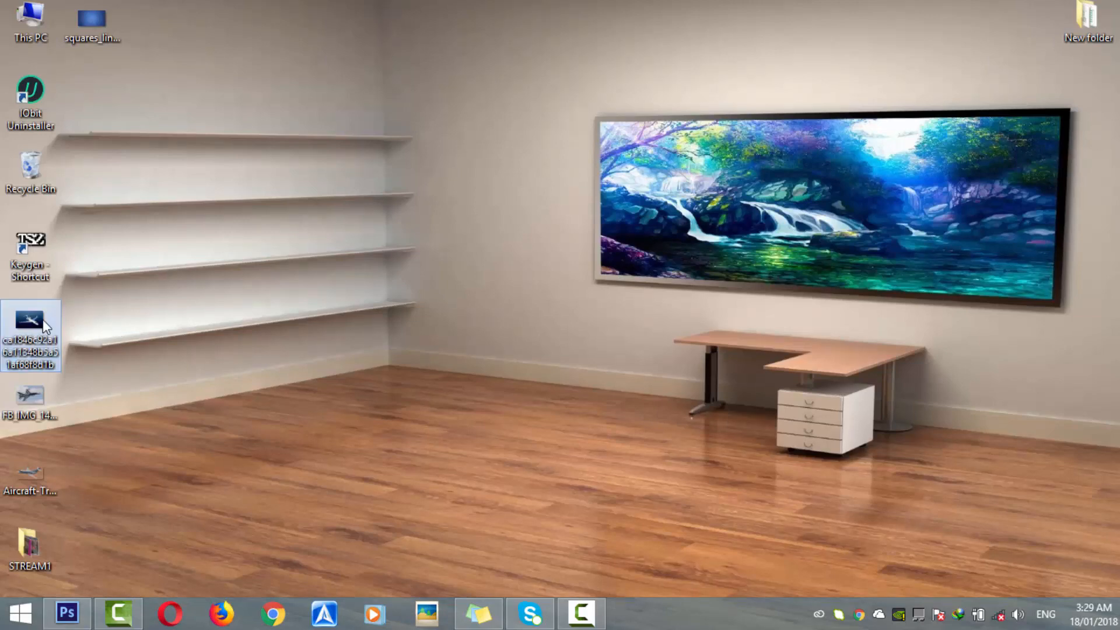
double_click(28, 317)
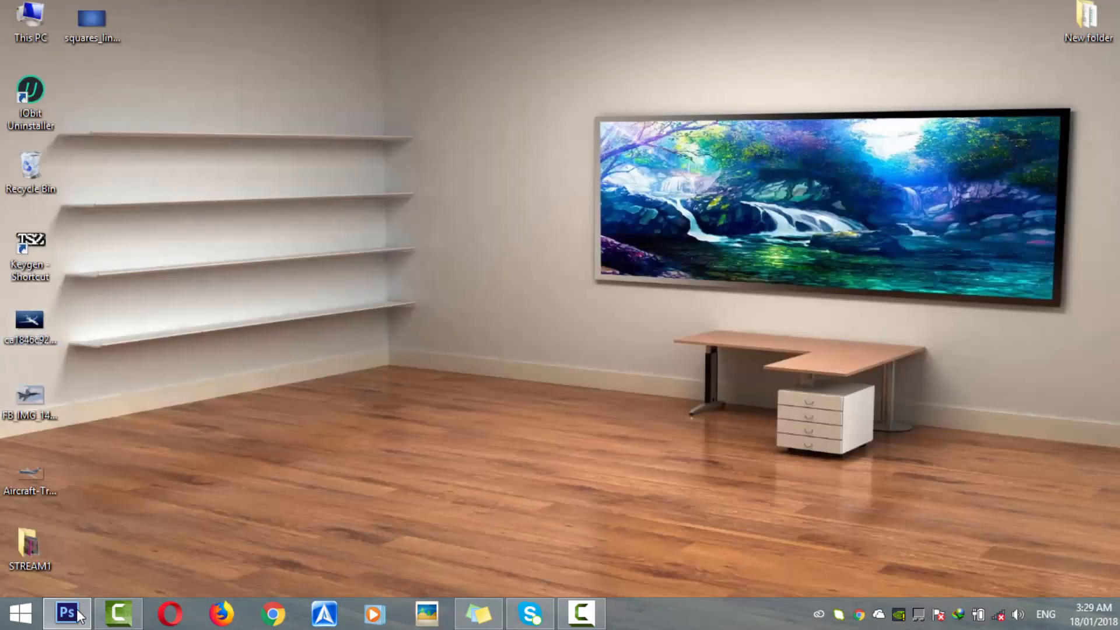
Step: Bring the jet photo into Photoshop and crop it to a rectangle around the plane
left_click(66, 609)
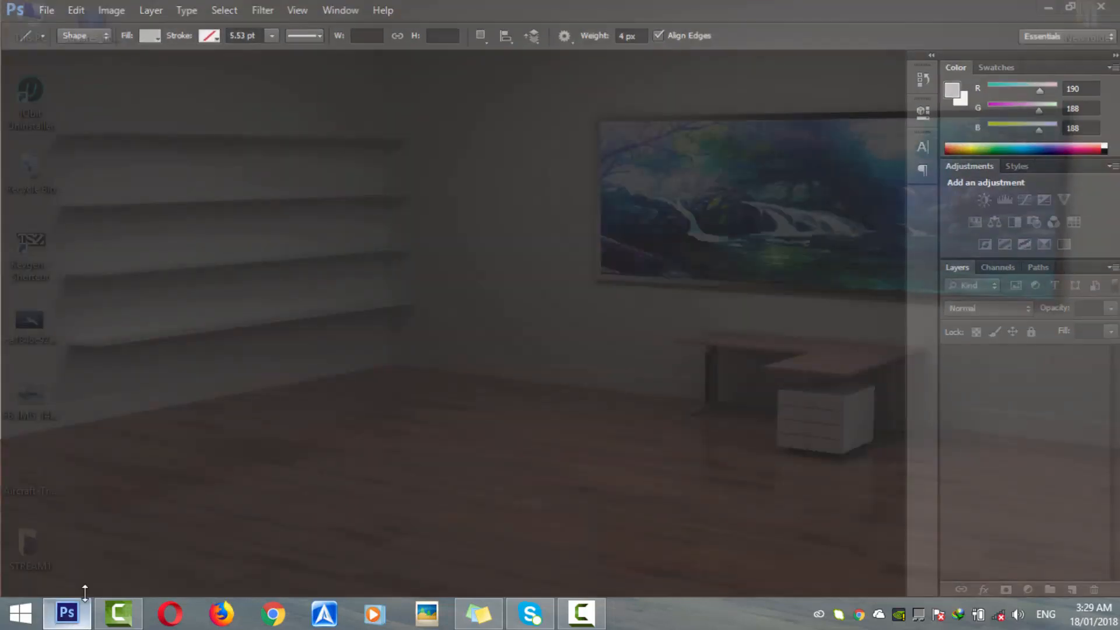
left_click(66, 613)
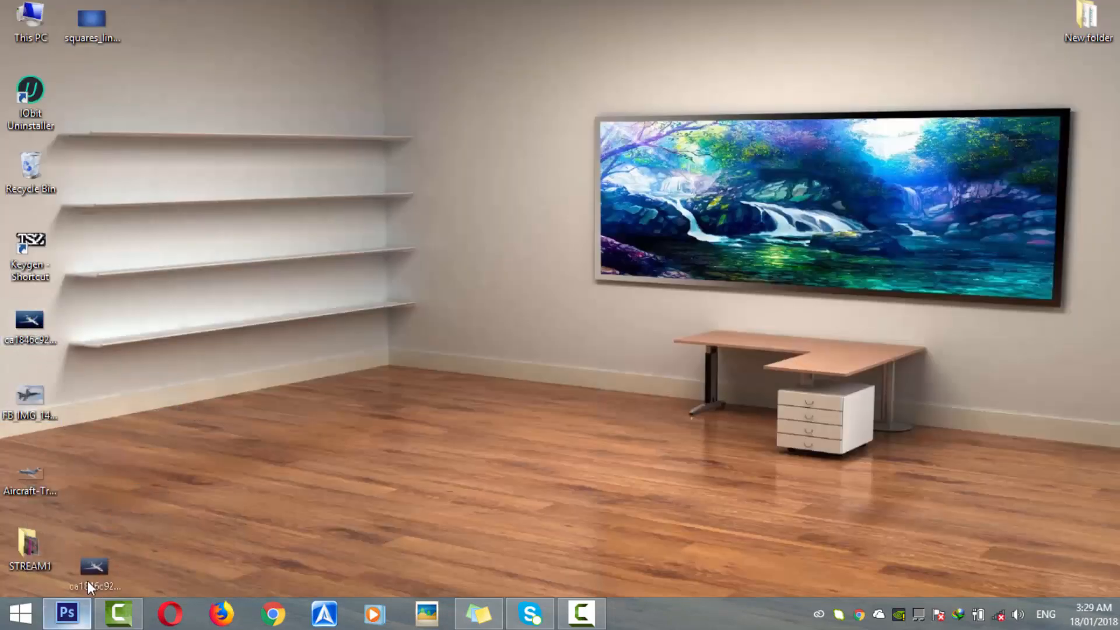
left_click(66, 613)
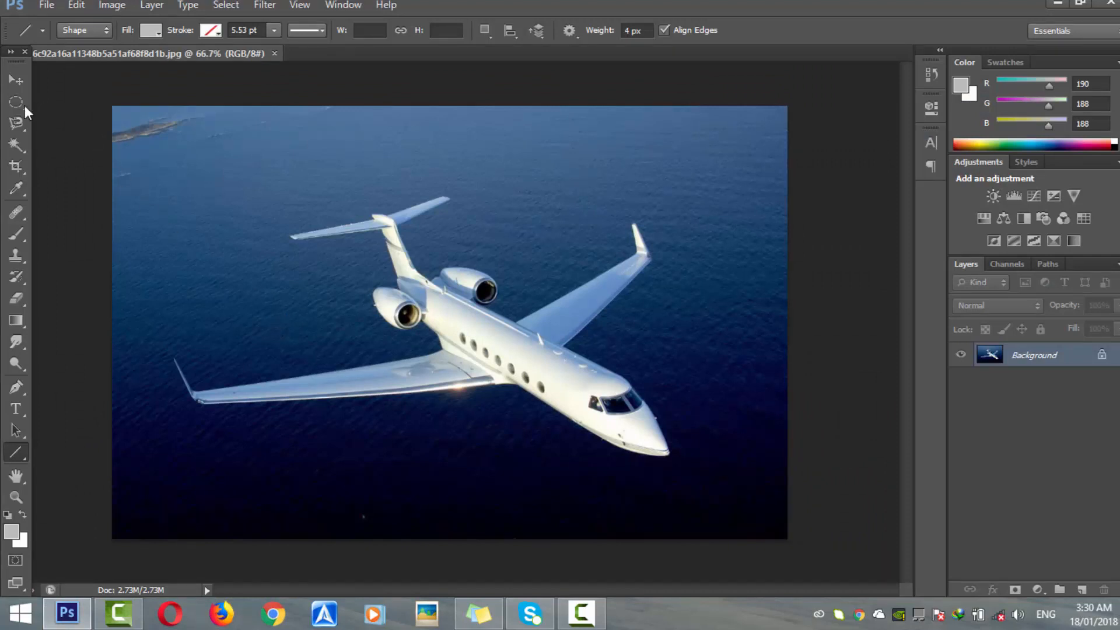
left_click(16, 102)
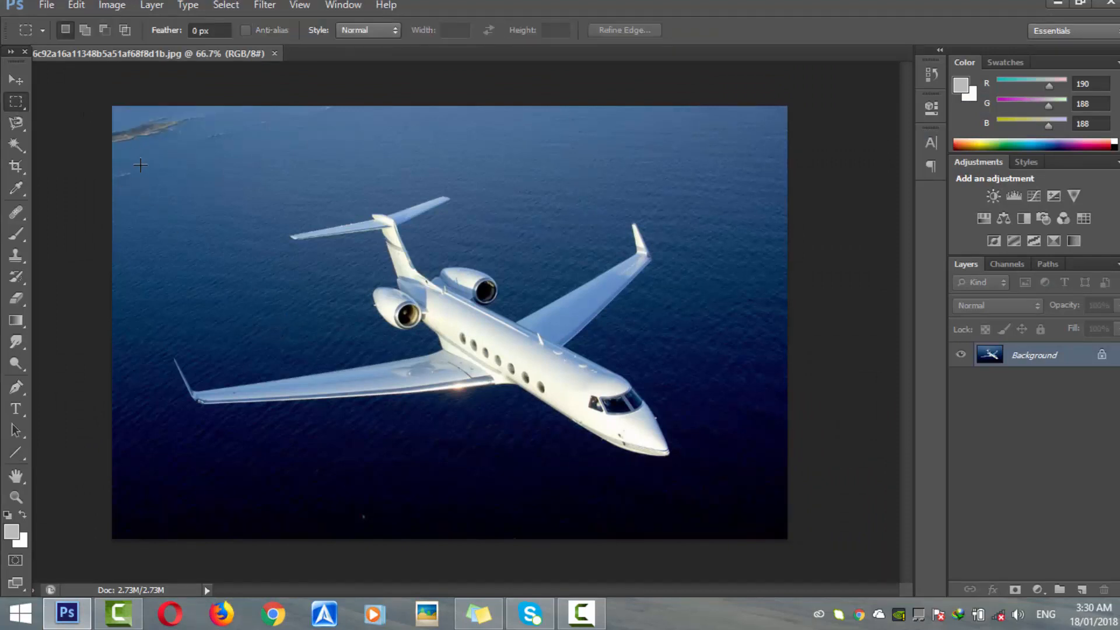
left_click_drag(140, 155, 579, 420)
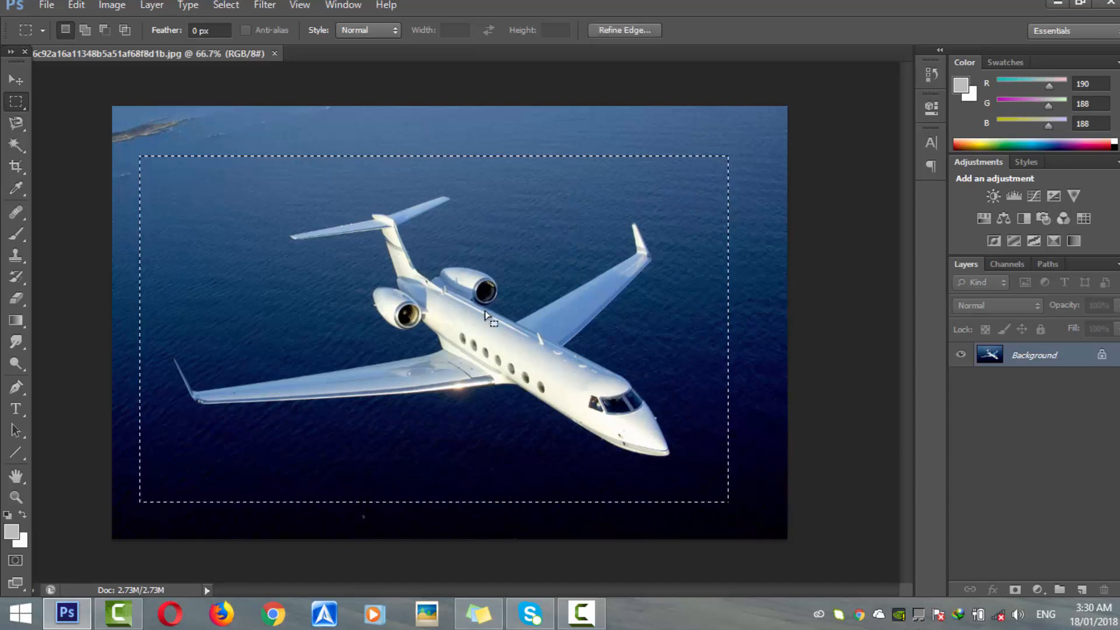
left_click(123, 5)
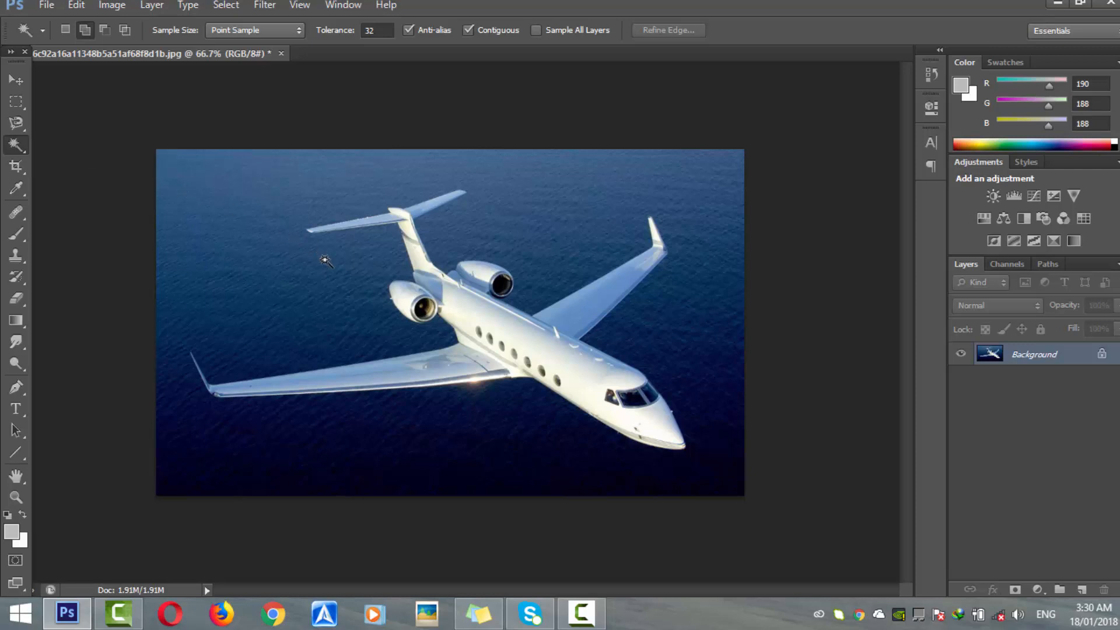
mouse_move(19, 148)
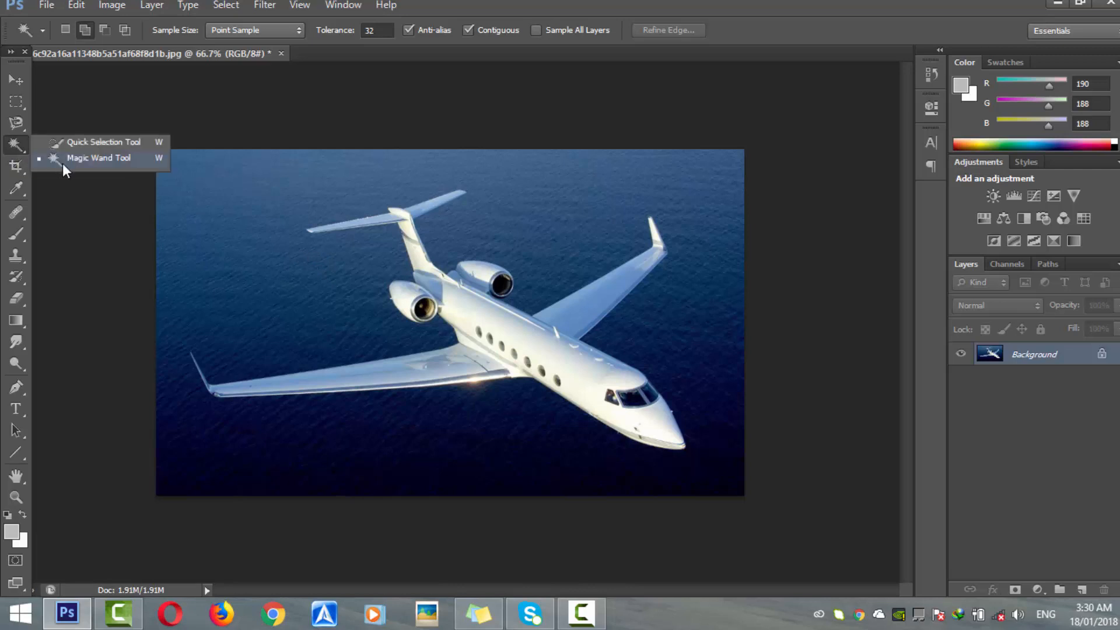
mouse_move(92, 168)
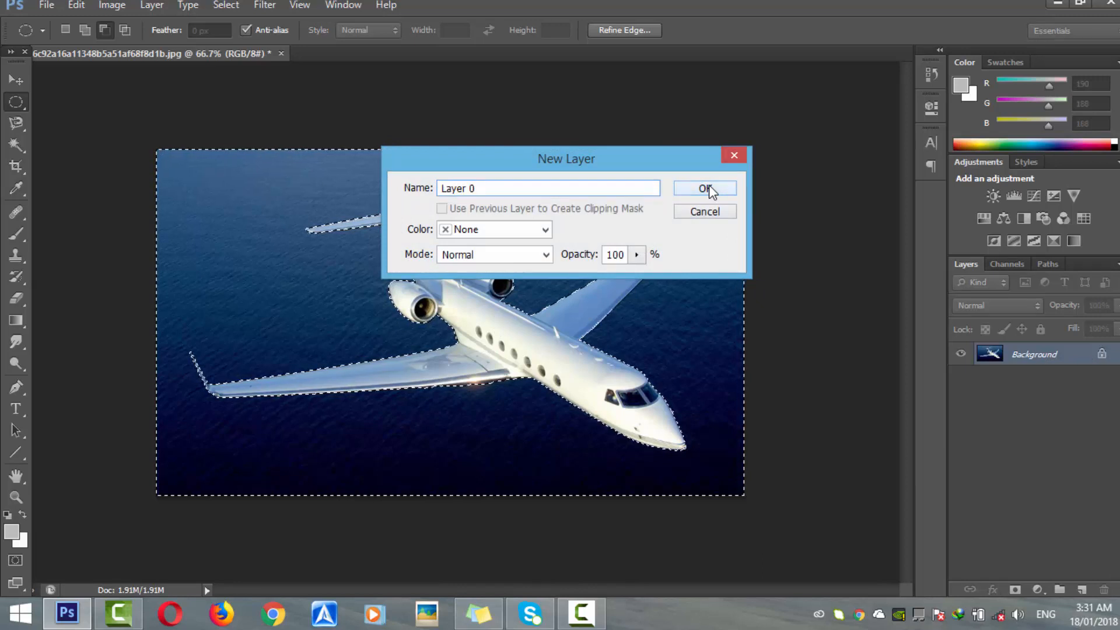
Step: Convert the background to Layer 0 and bring the blue grid image into Photoshop
left_click(704, 188)
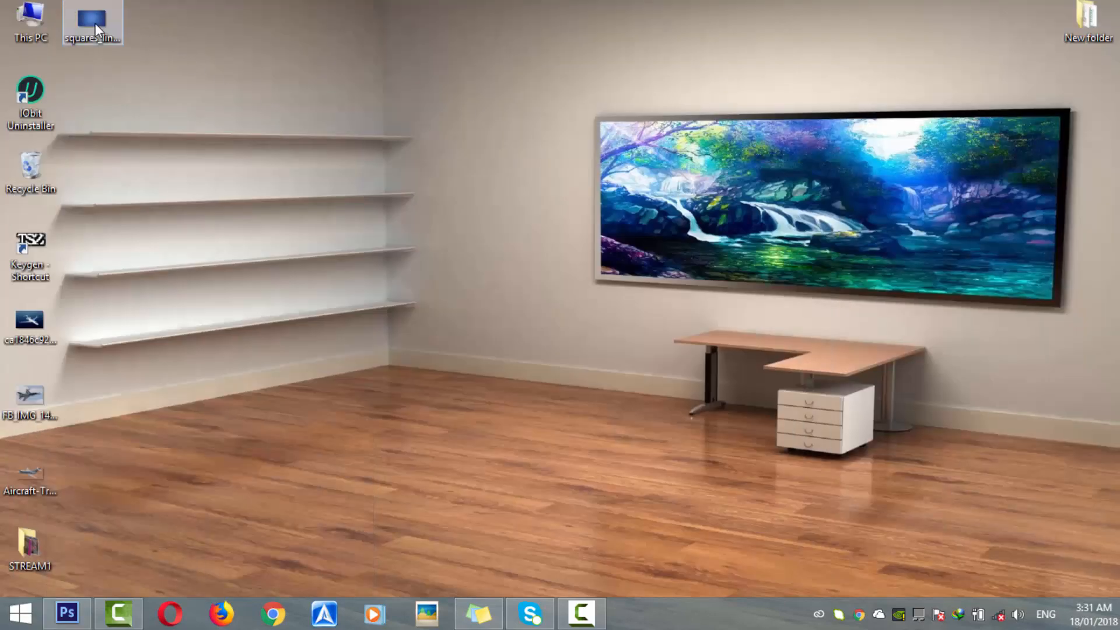
left_click_drag(91, 23, 203, 332)
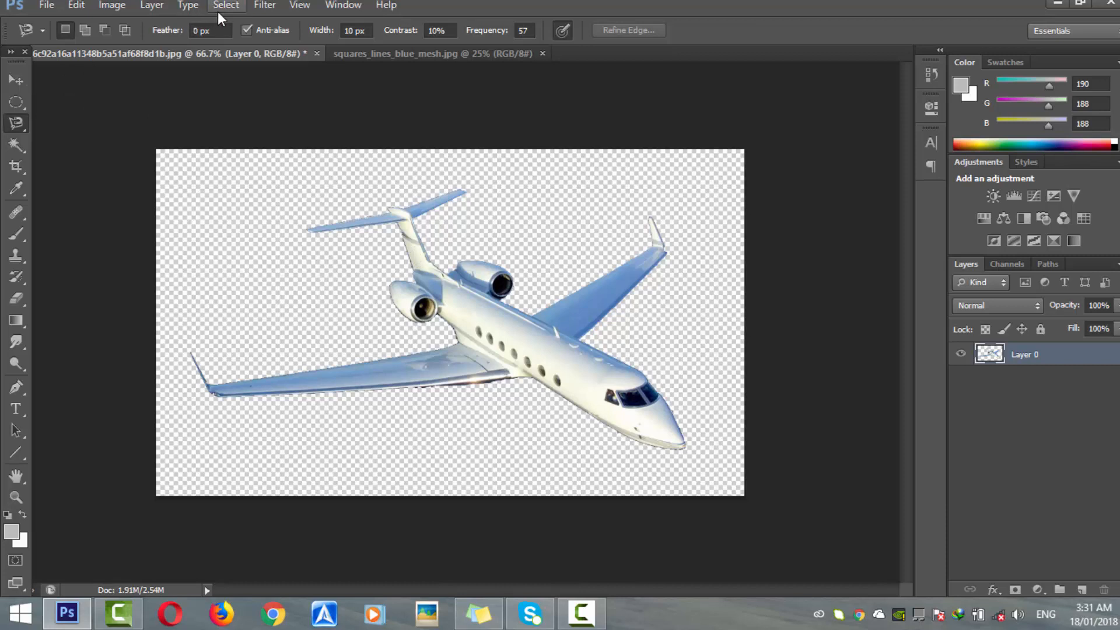
left_click(264, 5)
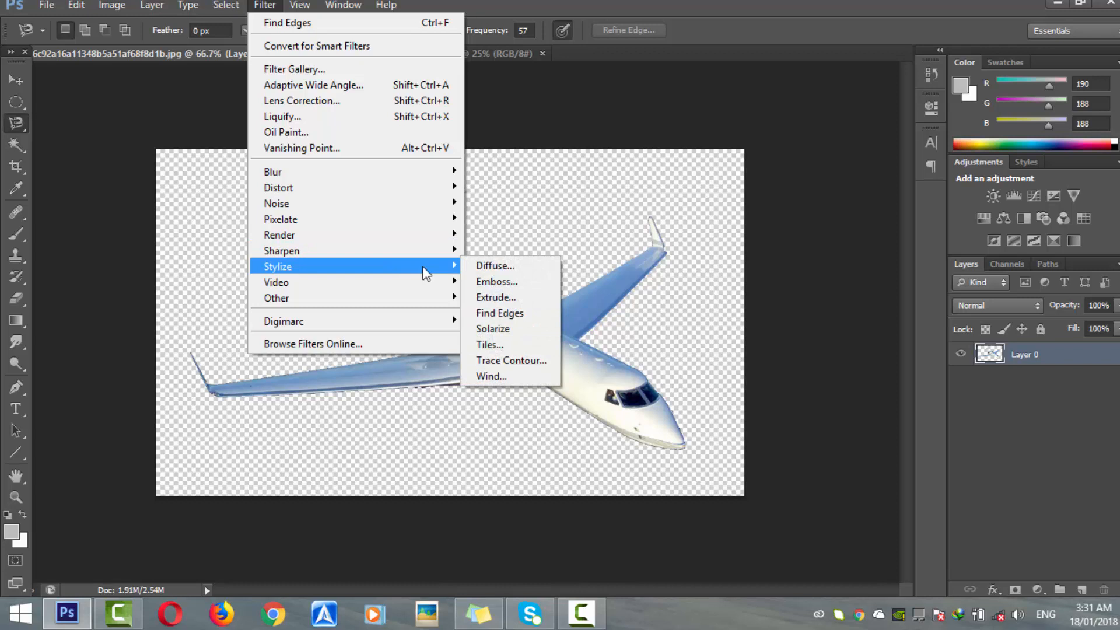
Step: Apply the Find Edges stylize filter to the cut-out jet
left_click(499, 313)
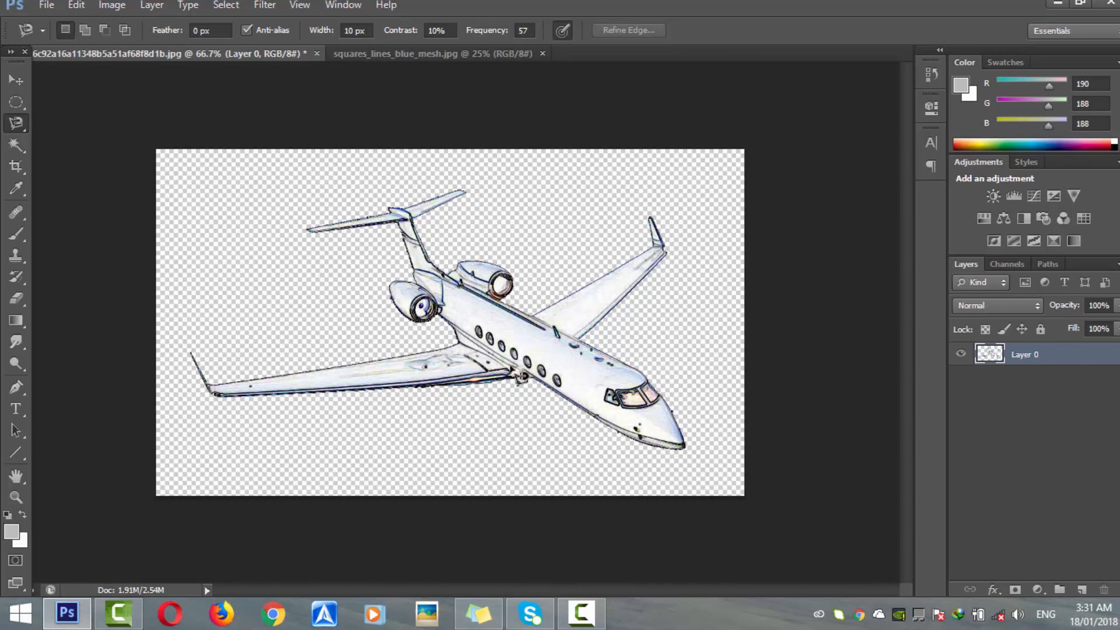
mouse_move(469, 395)
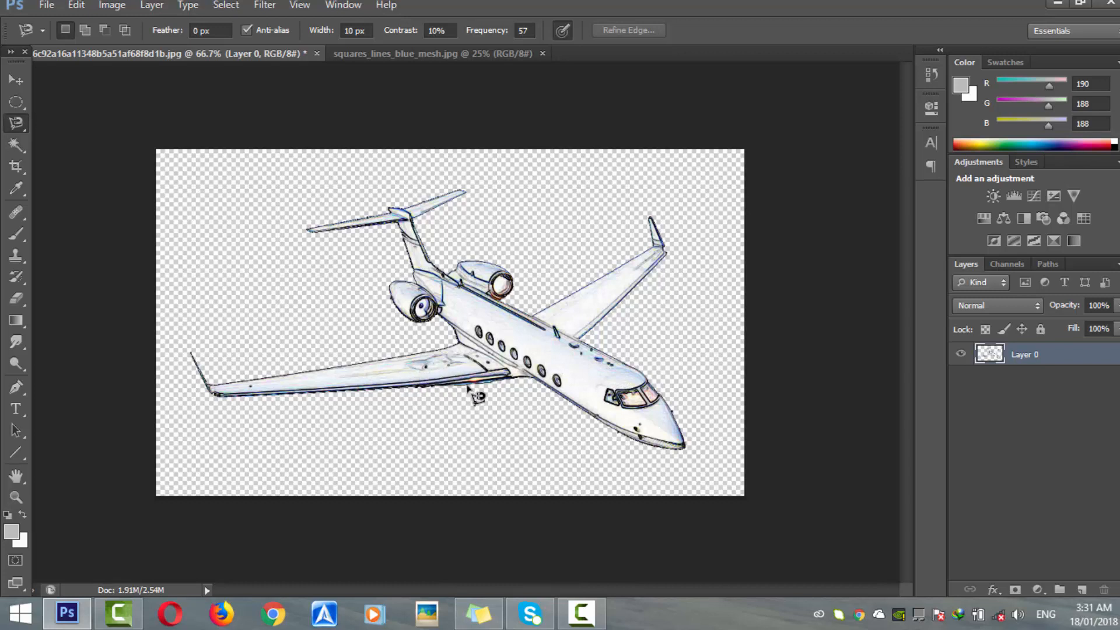
mouse_move(534, 406)
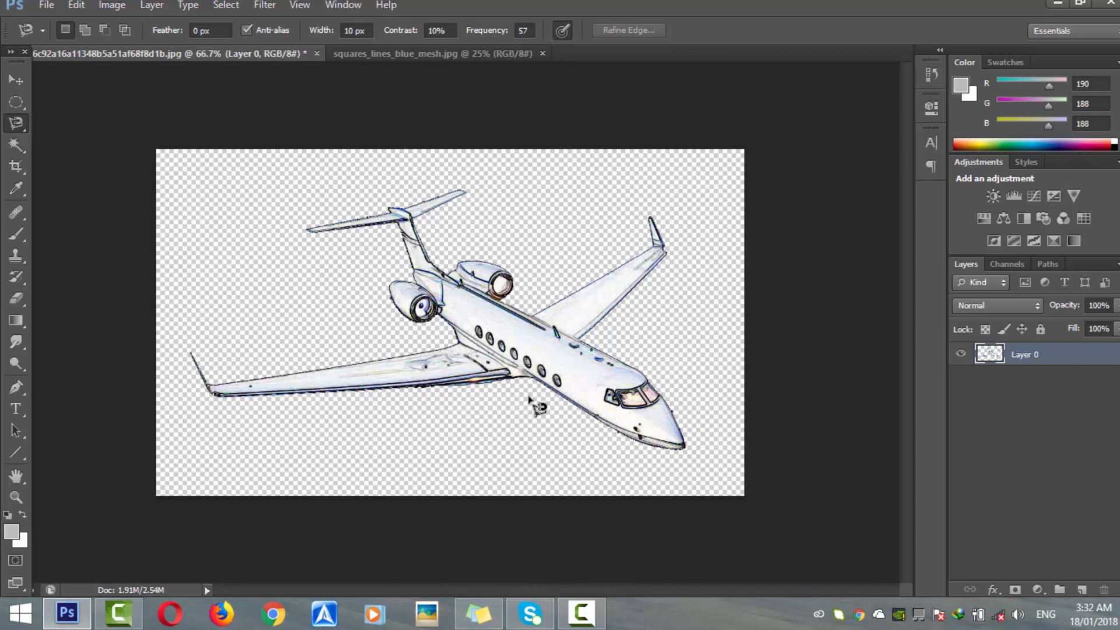
Step: Desaturate the jet edge drawing with Ctrl+Shift+U
key("Ctrl+Shift+U")
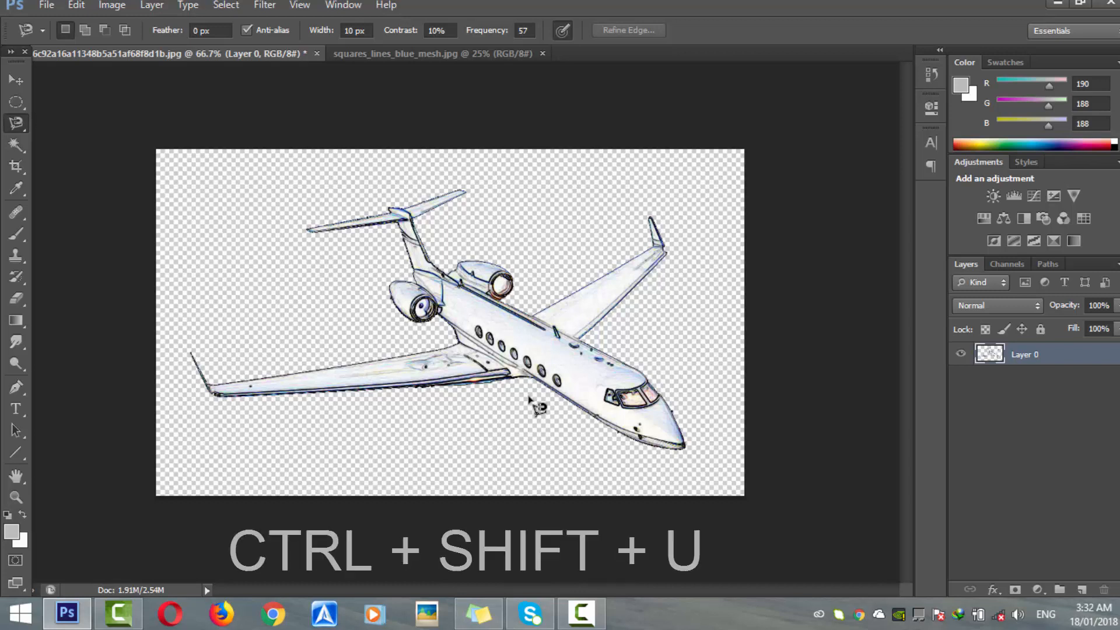
key("Ctrl+Shift+U")
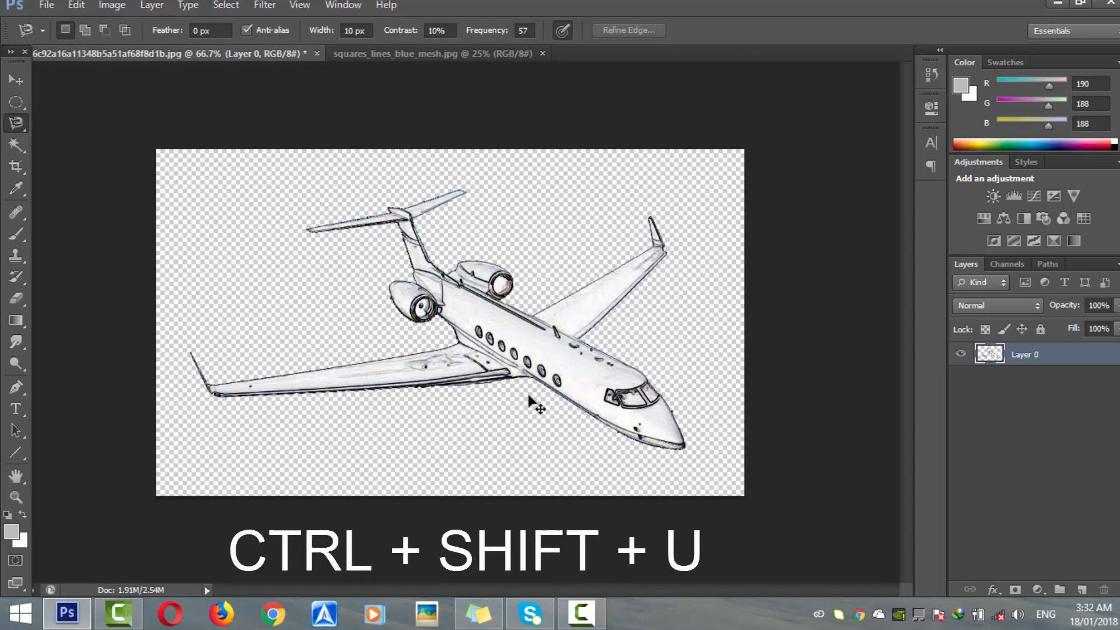
key("Ctrl+Shift+U")
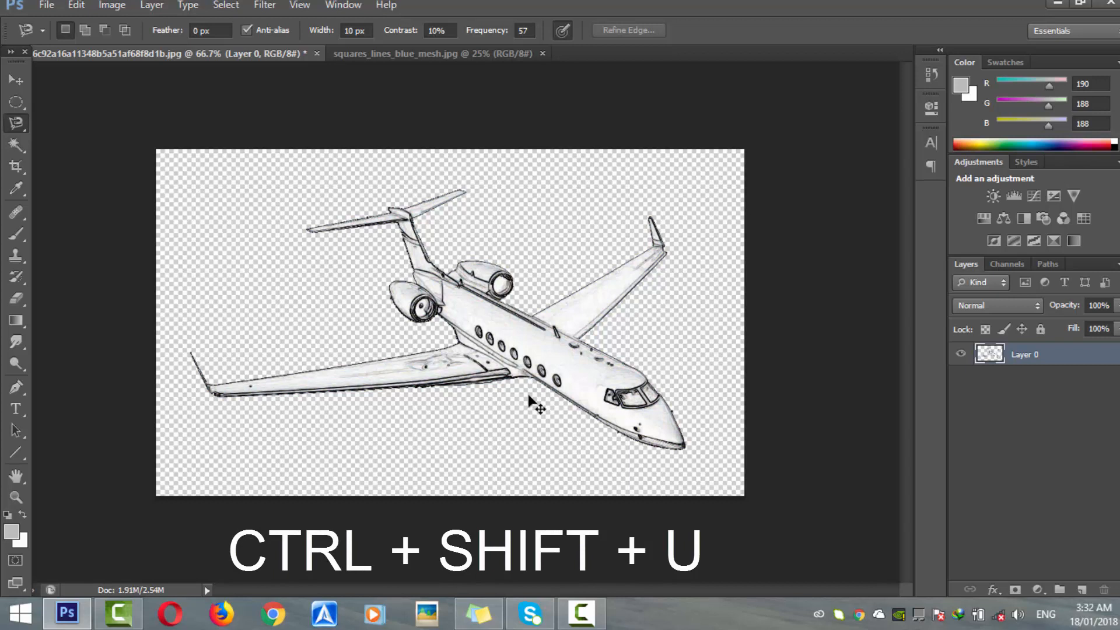
key("Ctrl+Shift+U")
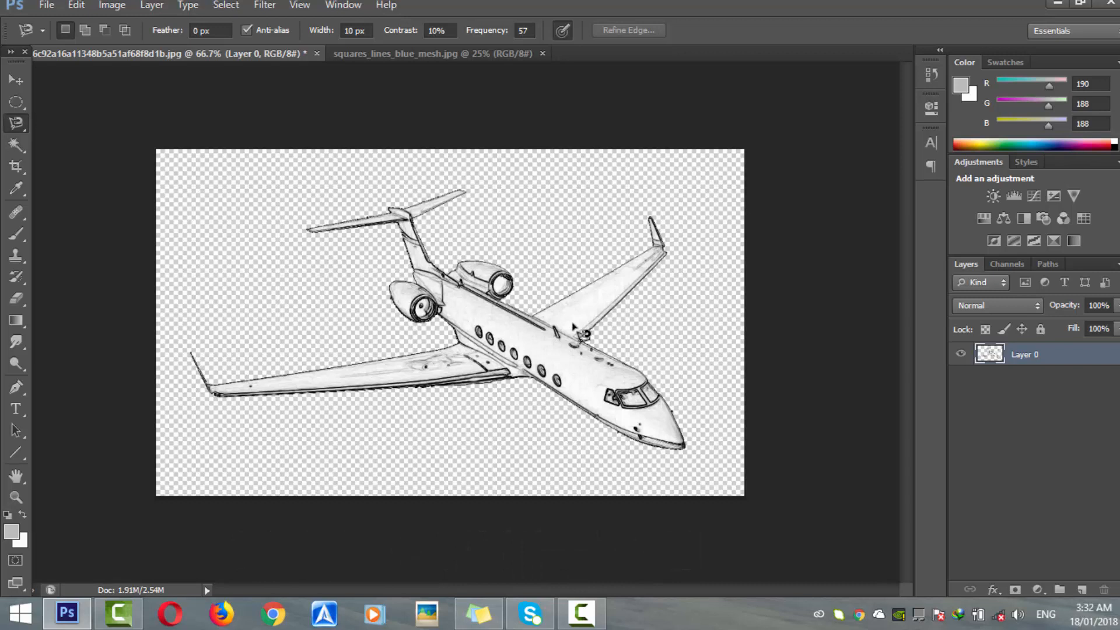
mouse_move(467, 321)
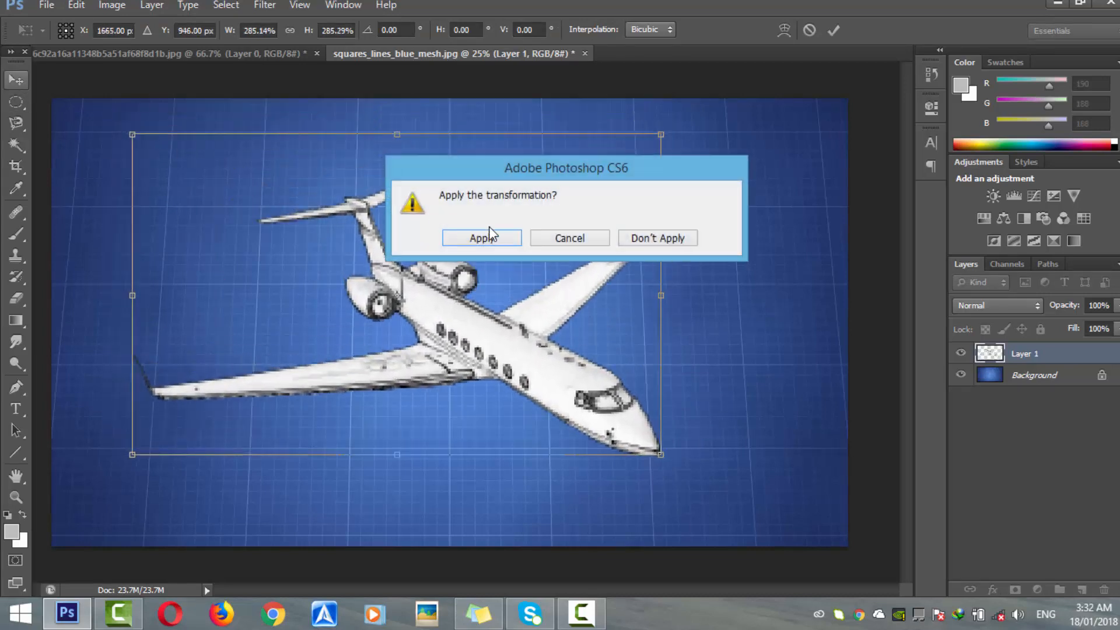
Step: Apply the Free Transform that enlarges the jet layer on the blue grid
left_click(481, 238)
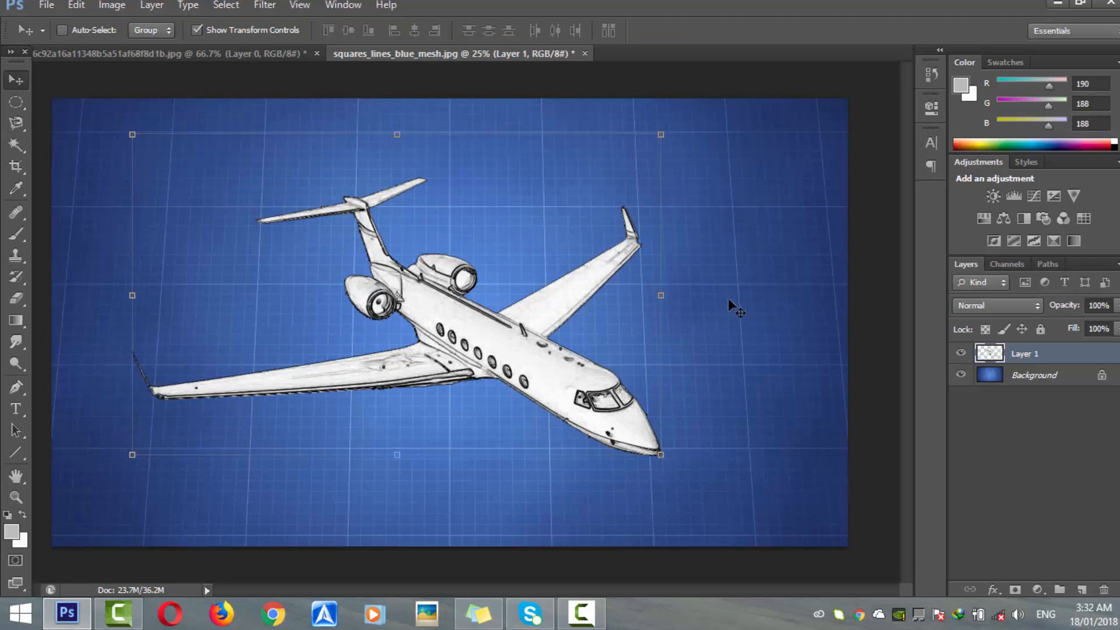
mouse_move(547, 376)
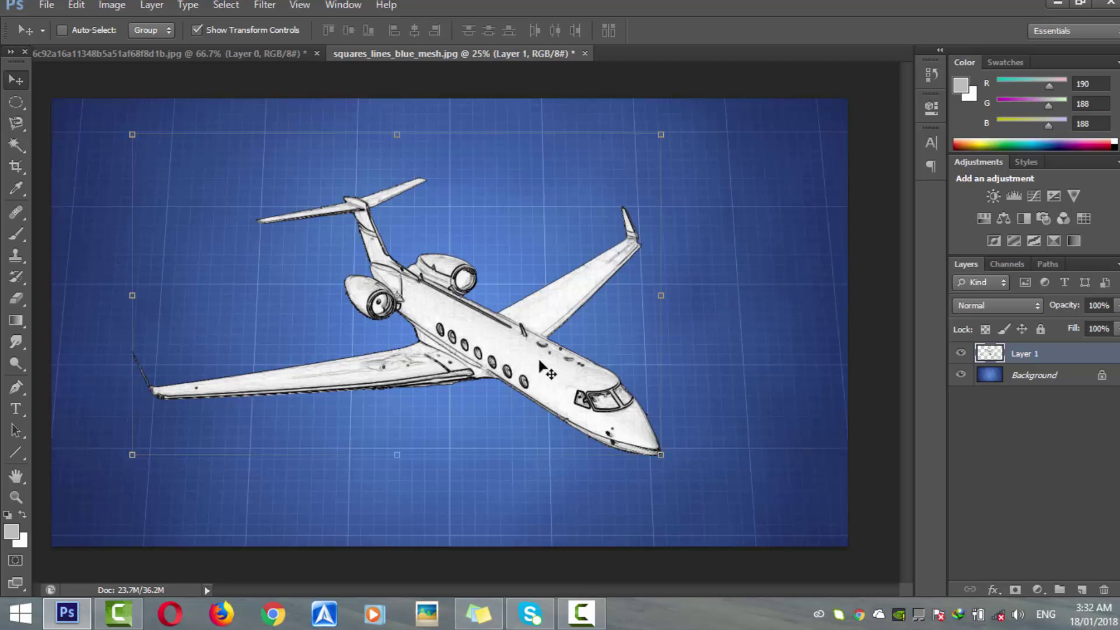
mouse_move(437, 365)
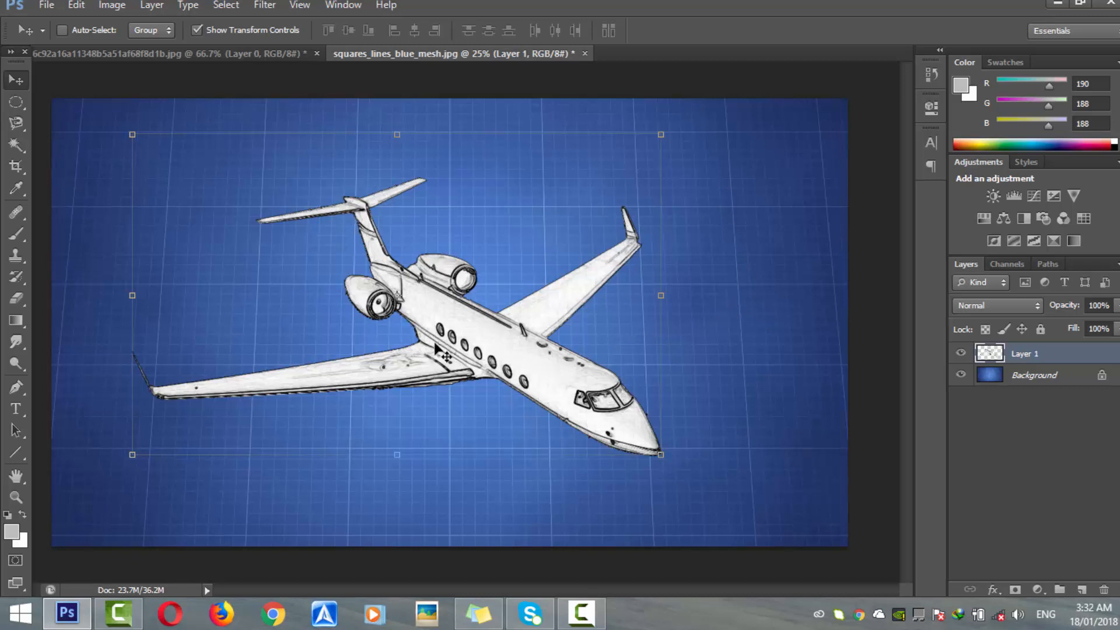
mouse_move(561, 377)
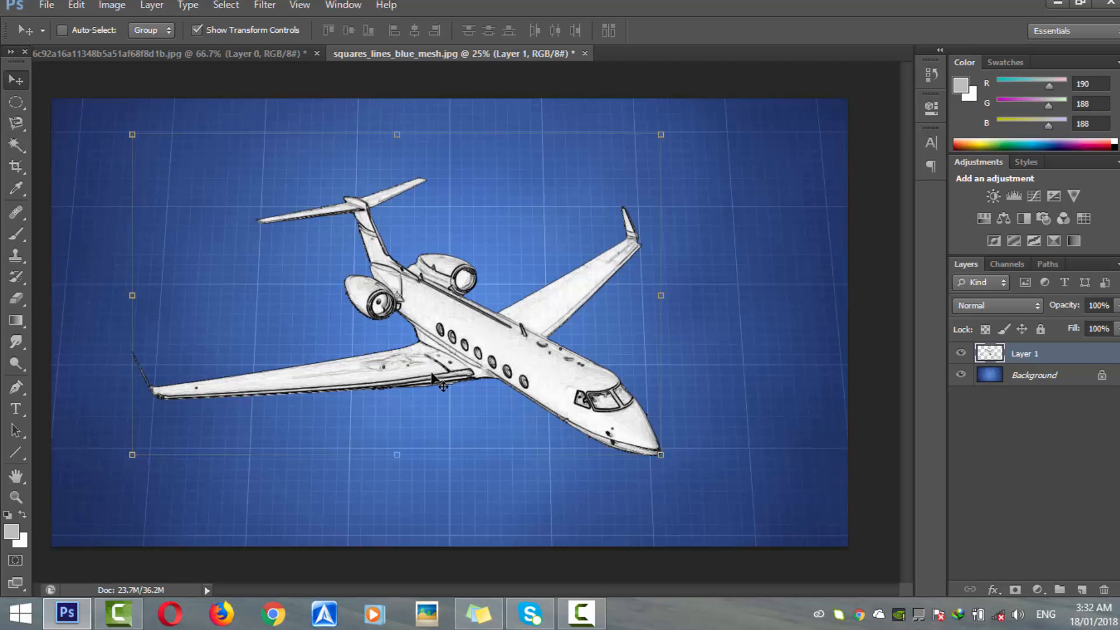
mouse_move(505, 364)
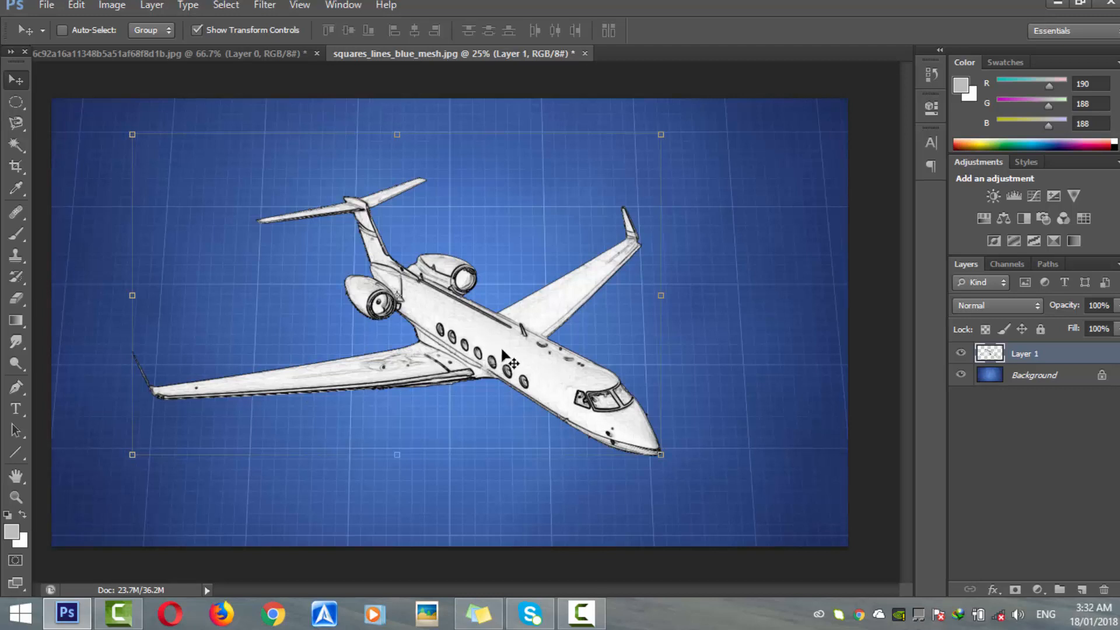
mouse_move(510, 366)
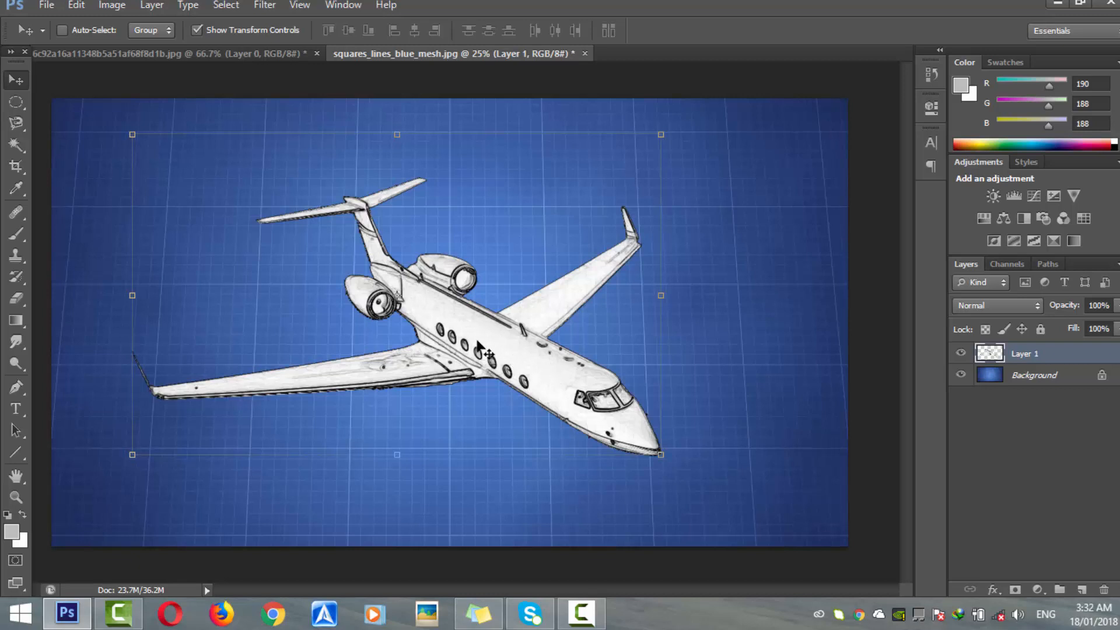
Step: Invert the jet layer's tones with Ctrl+I
key("Ctrl+i")
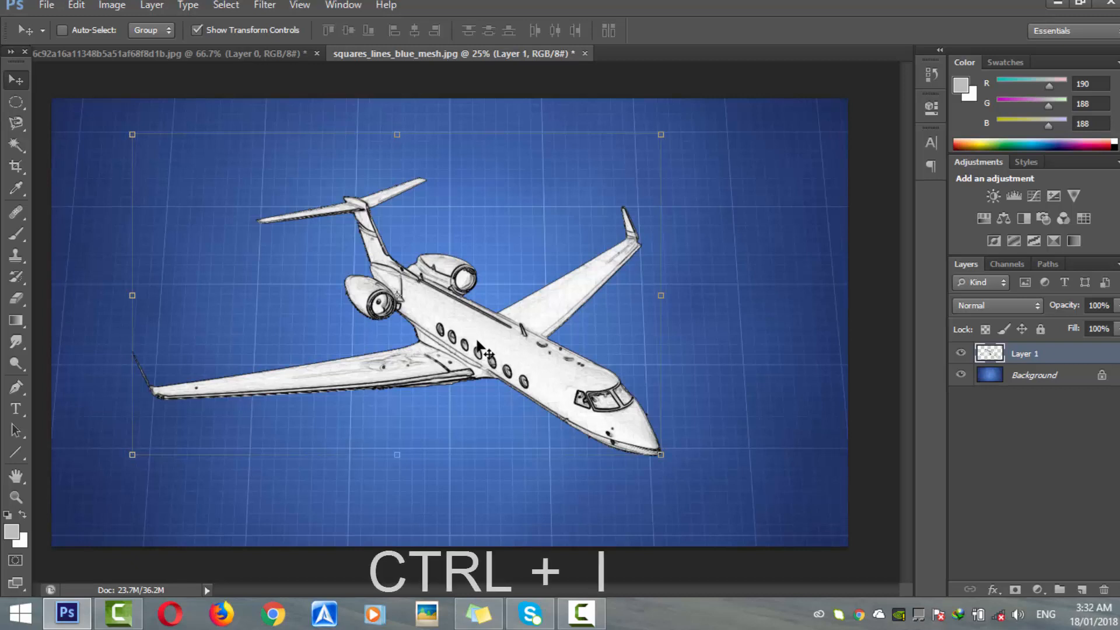
key("ctrl+i")
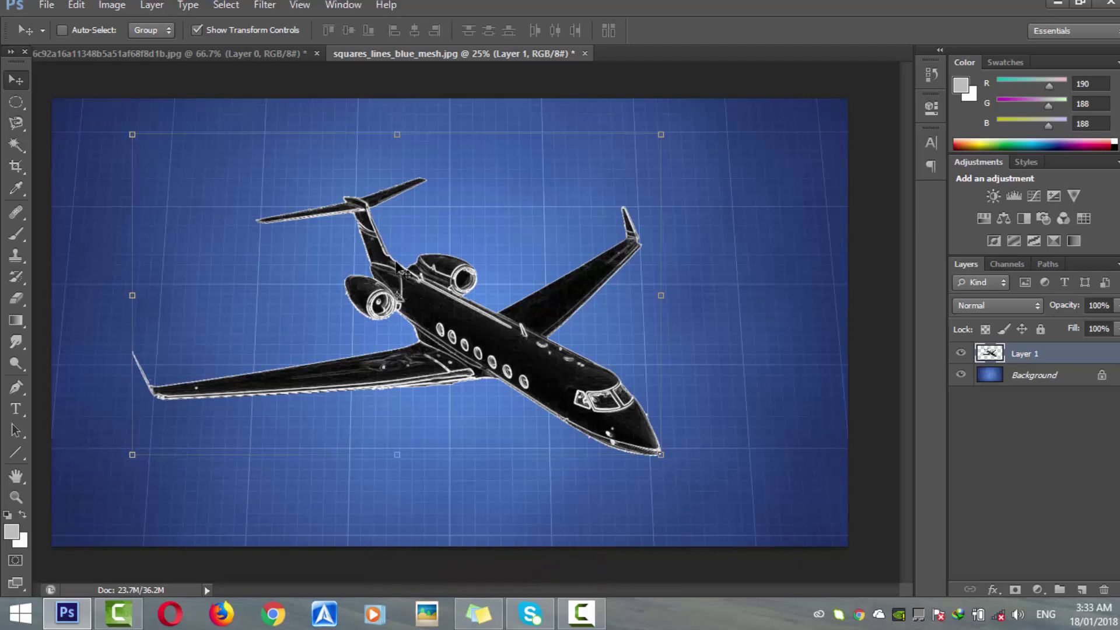
mouse_move(494, 349)
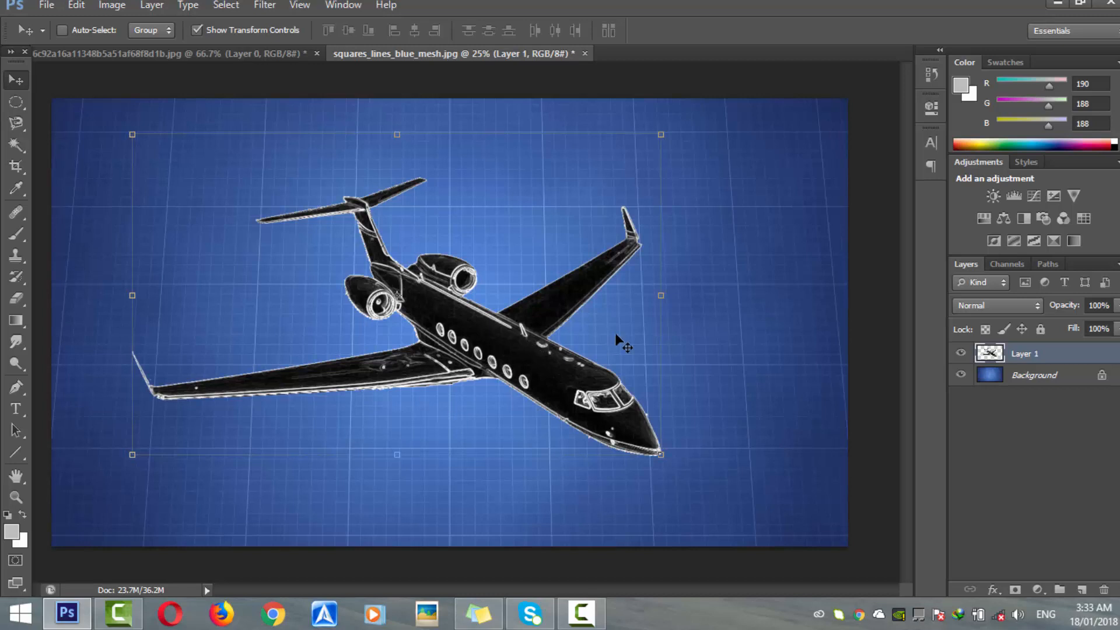
mouse_move(999, 308)
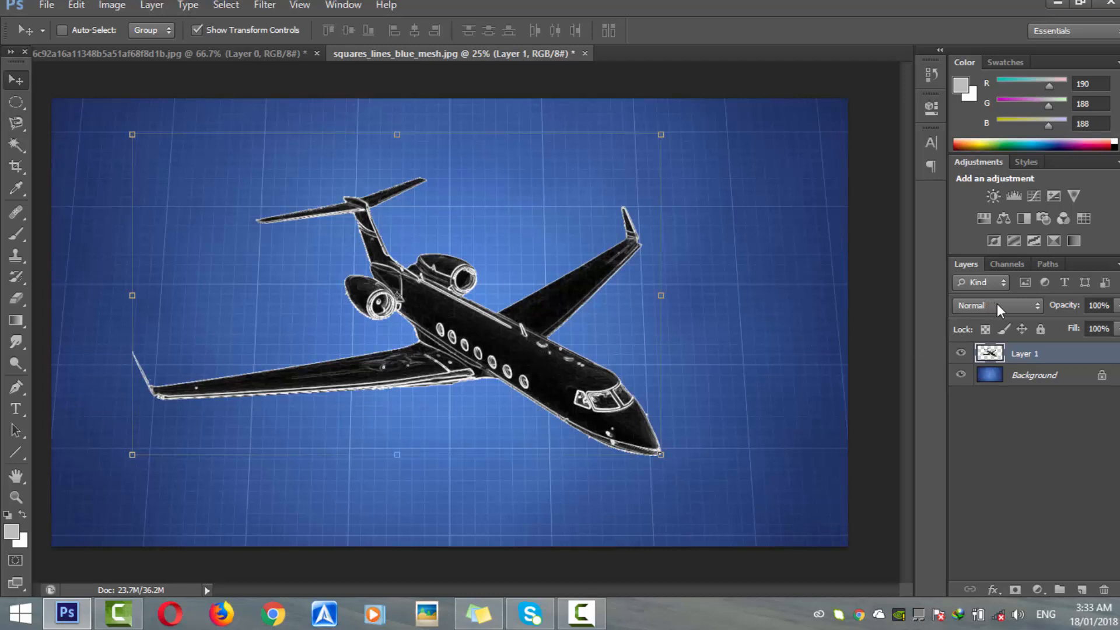
Step: Set the jet layer's blend mode to Screen
left_click(998, 305)
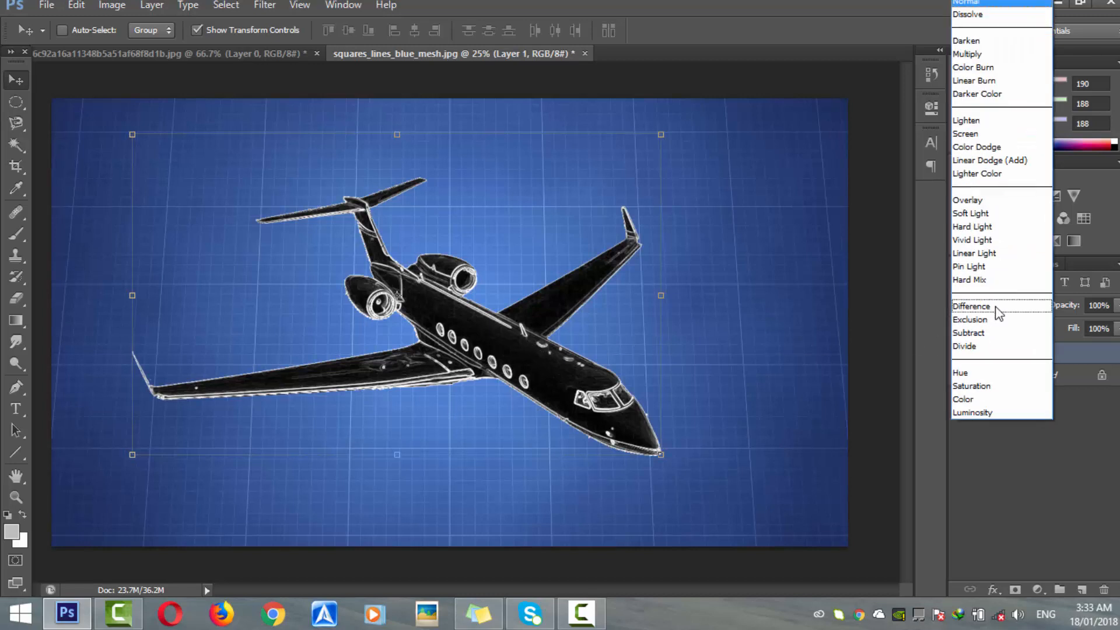
mouse_move(984, 80)
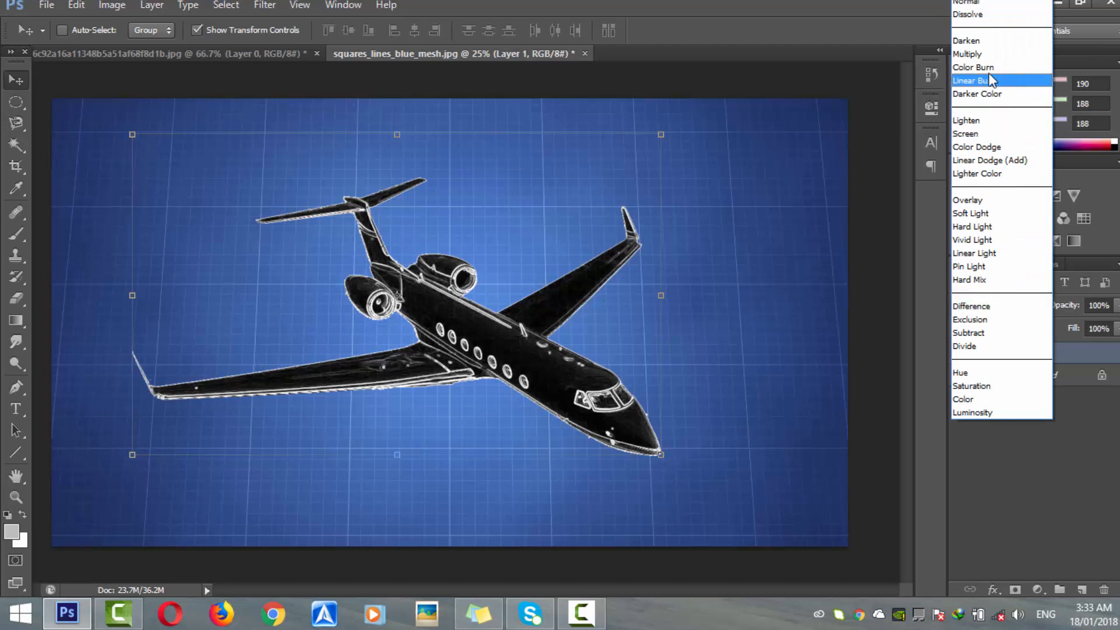
mouse_move(1009, 187)
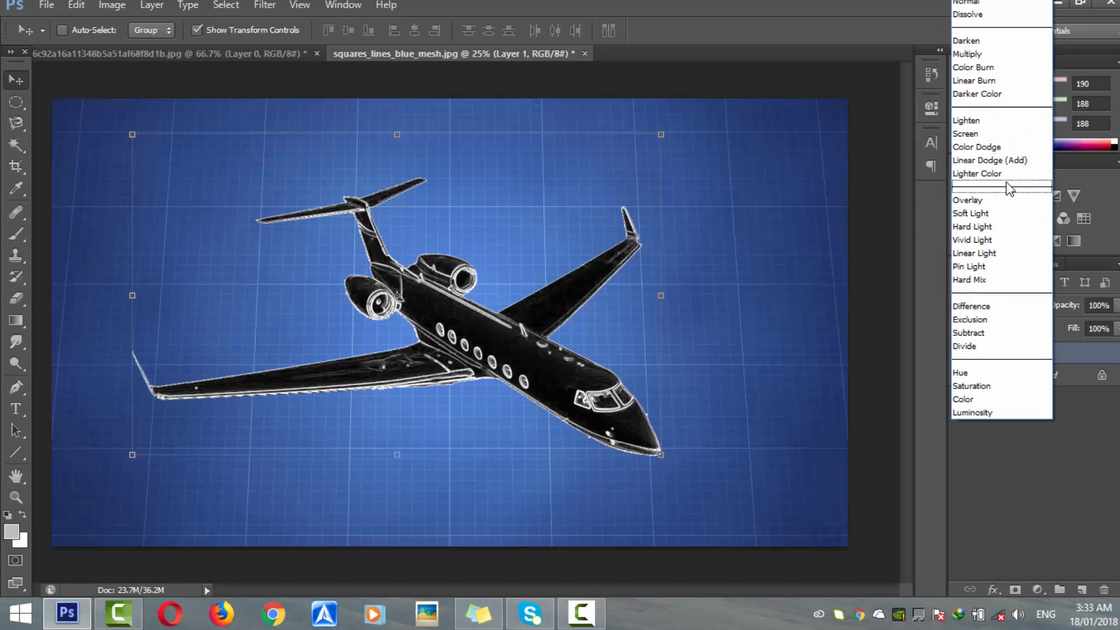
mouse_move(980, 146)
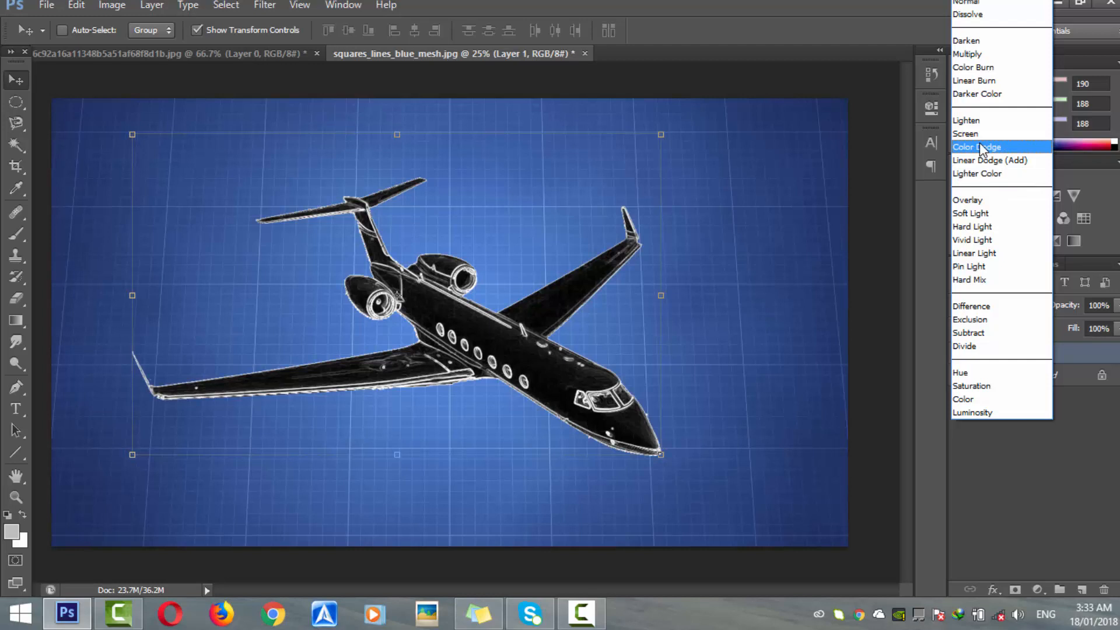
left_click(966, 134)
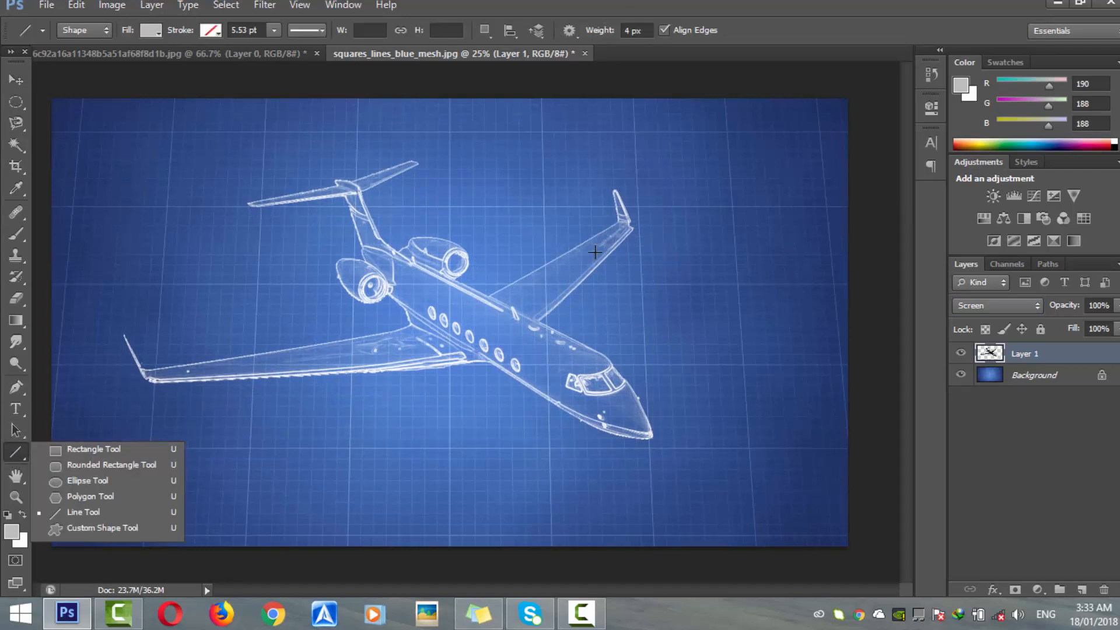
Step: Draw a thin line shape outward from the jet's right wing
left_click_drag(595, 252, 707, 286)
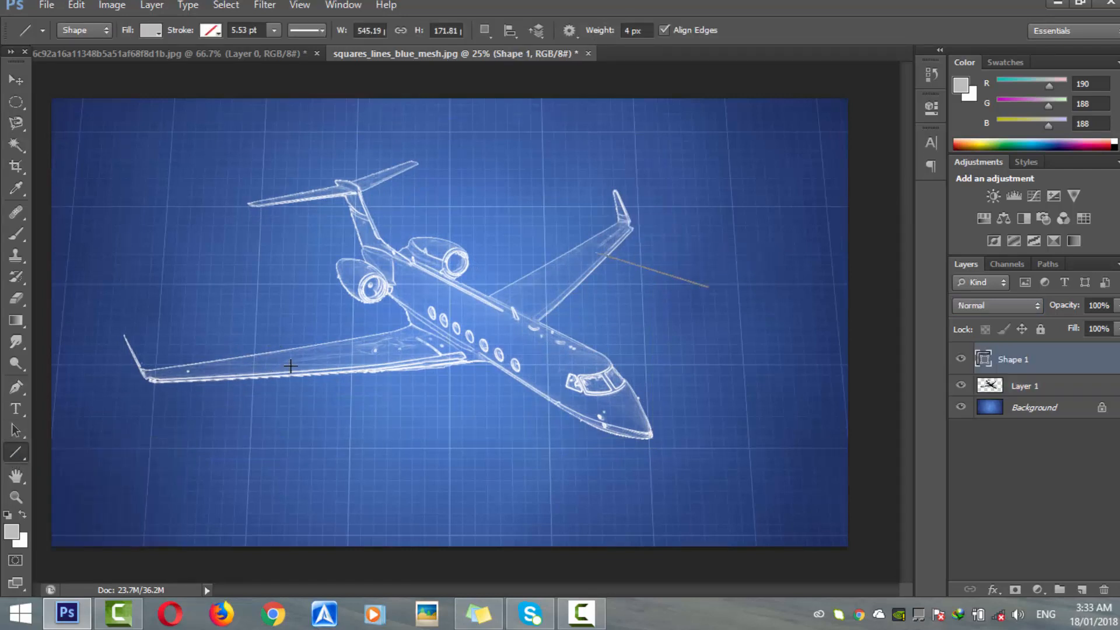